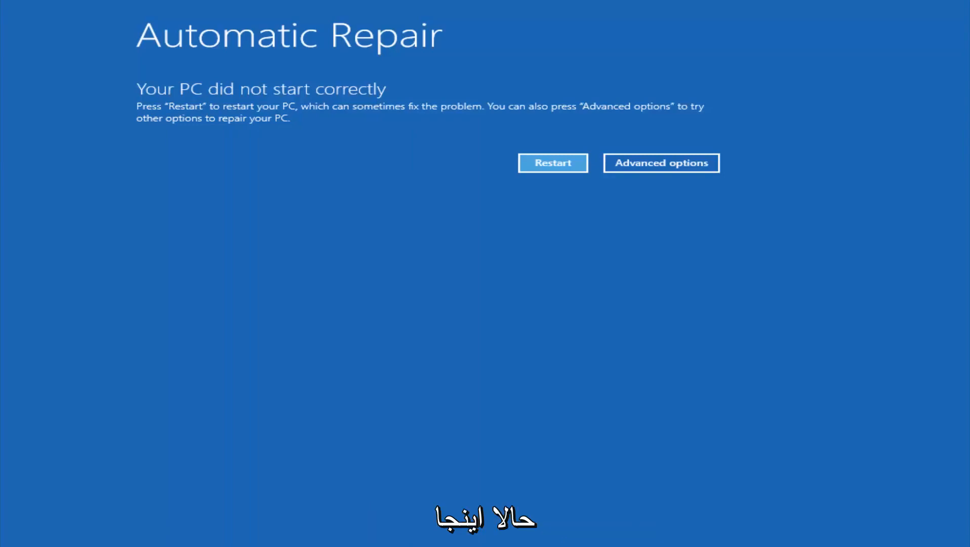
mouse_move(607, 293)
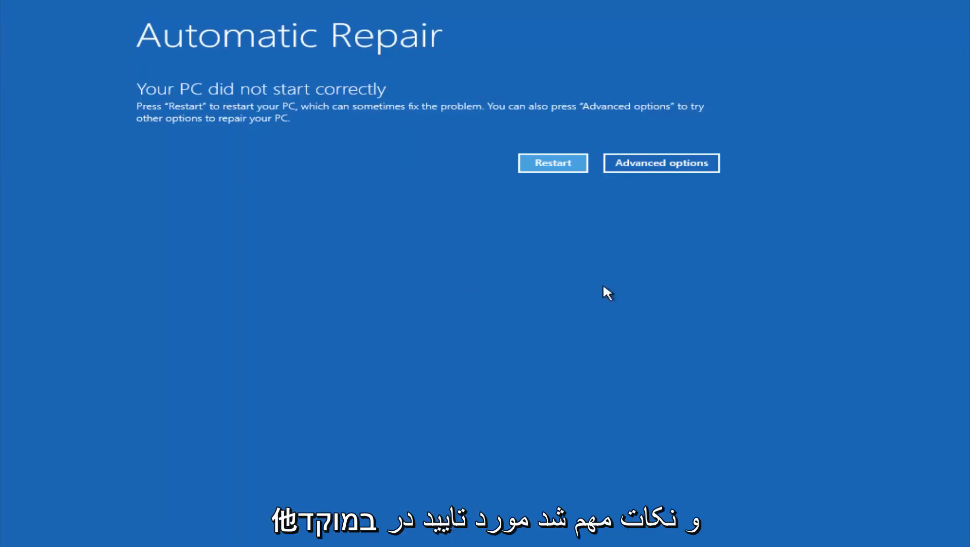
mouse_move(603, 283)
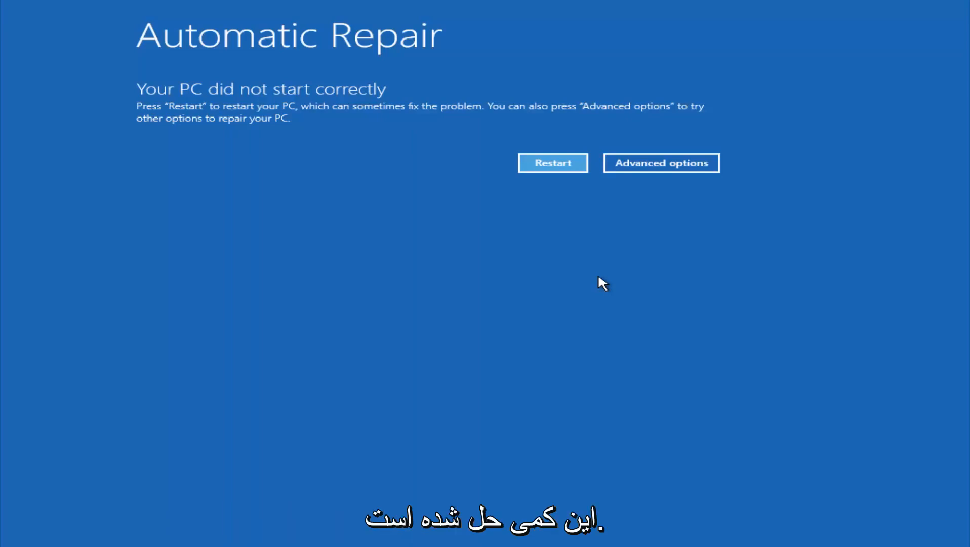
mouse_move(191, 147)
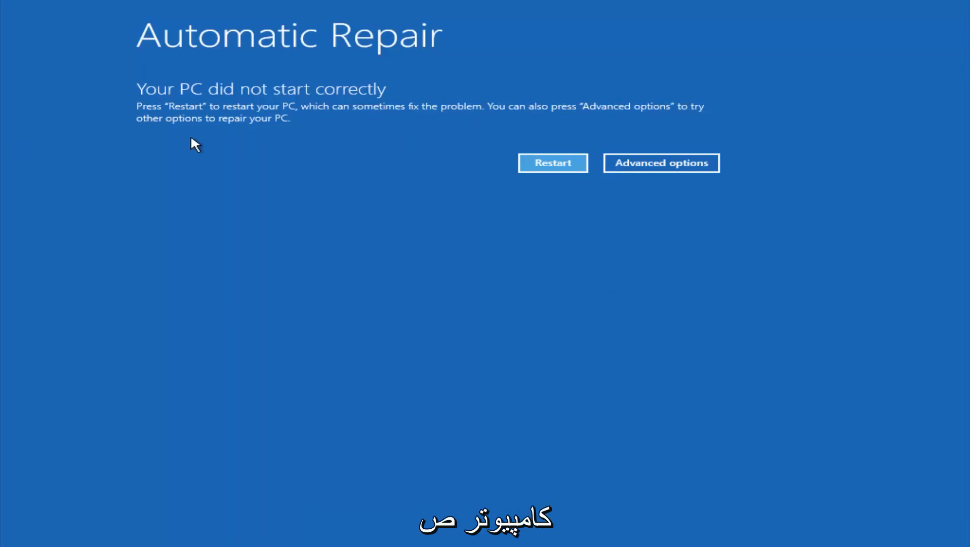
mouse_move(204, 120)
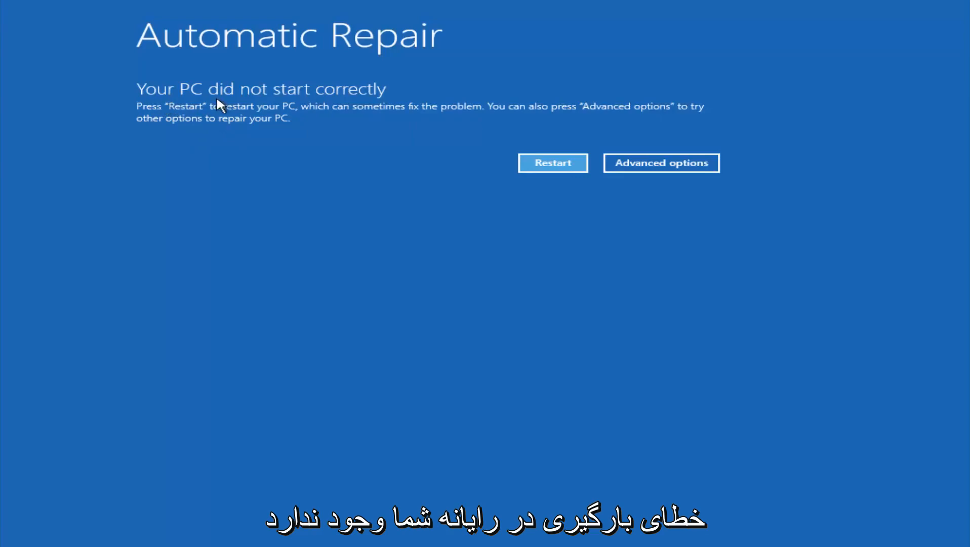
mouse_move(274, 125)
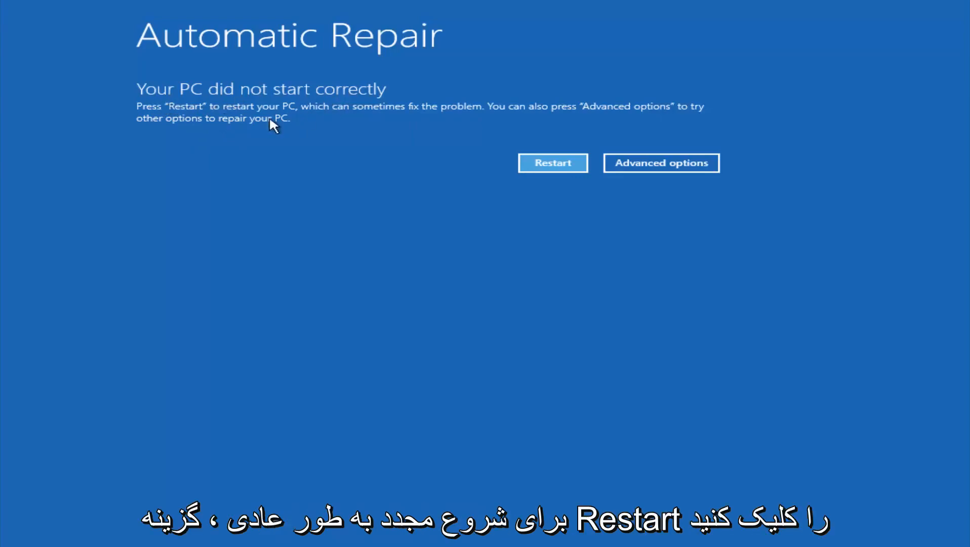
mouse_move(384, 117)
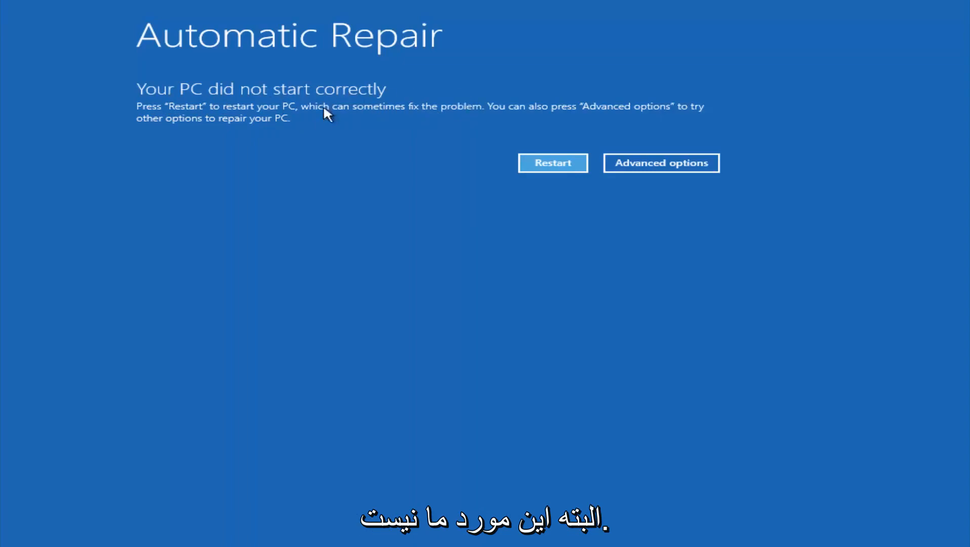
mouse_move(489, 111)
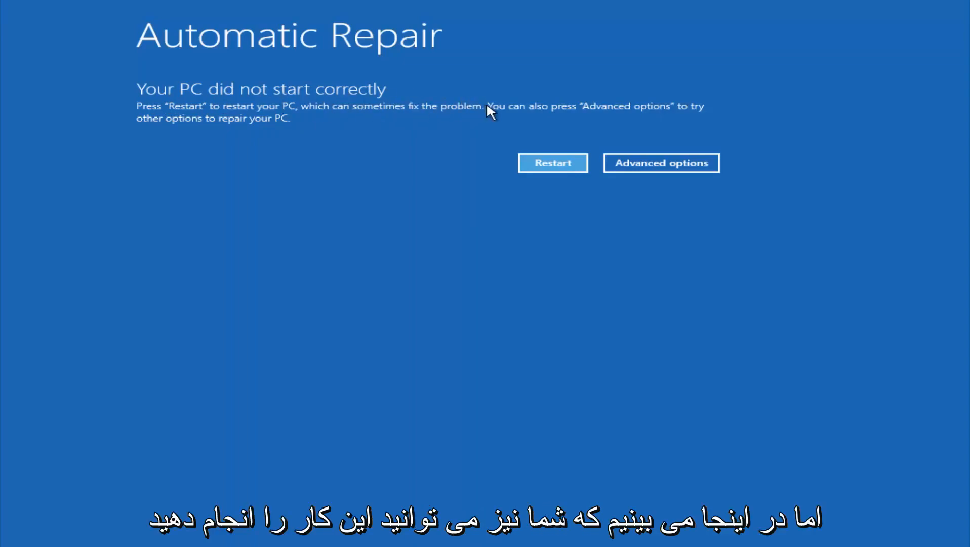
mouse_move(525, 111)
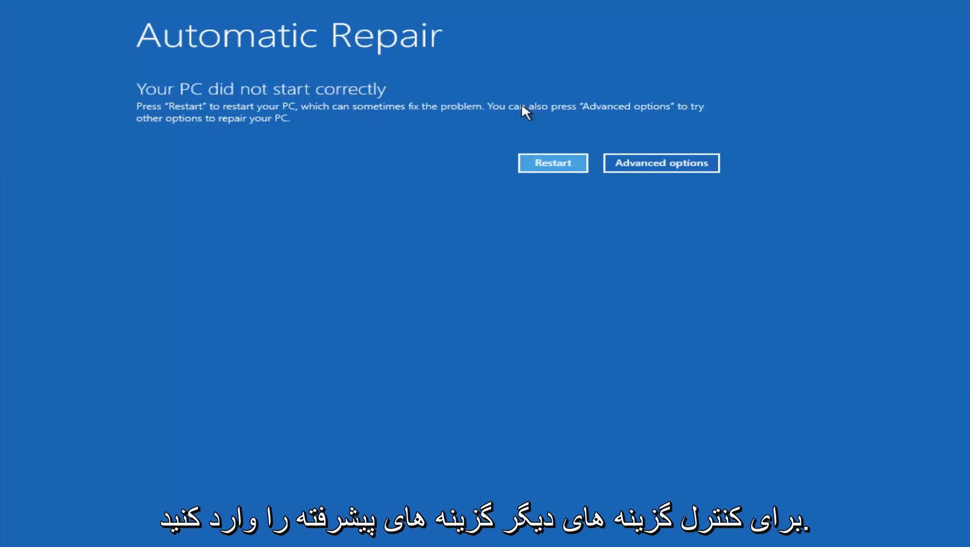
mouse_move(344, 129)
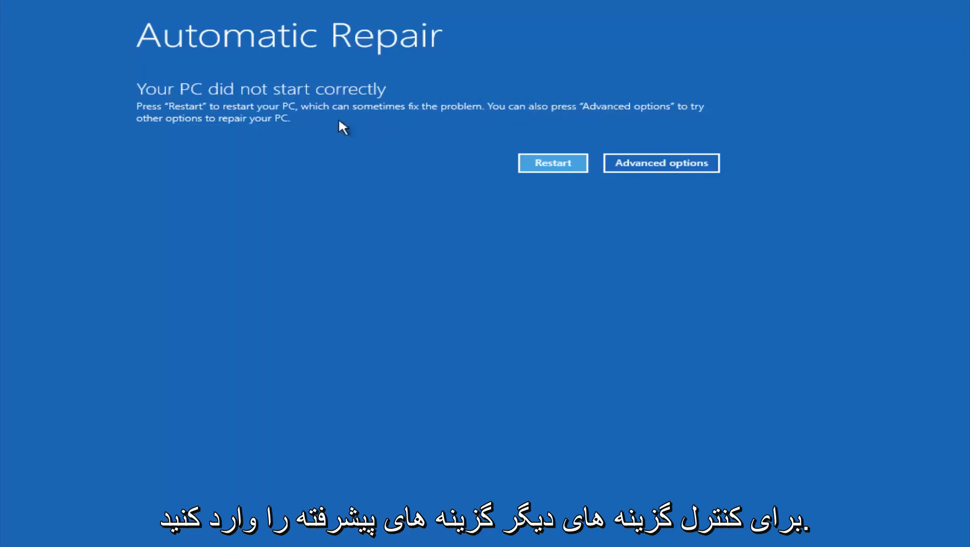
mouse_move(330, 135)
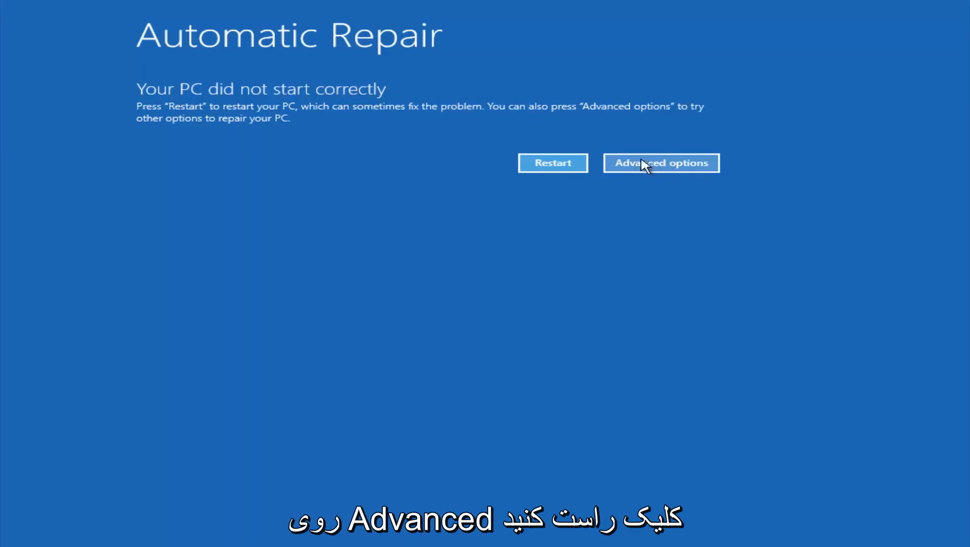
mouse_move(606, 171)
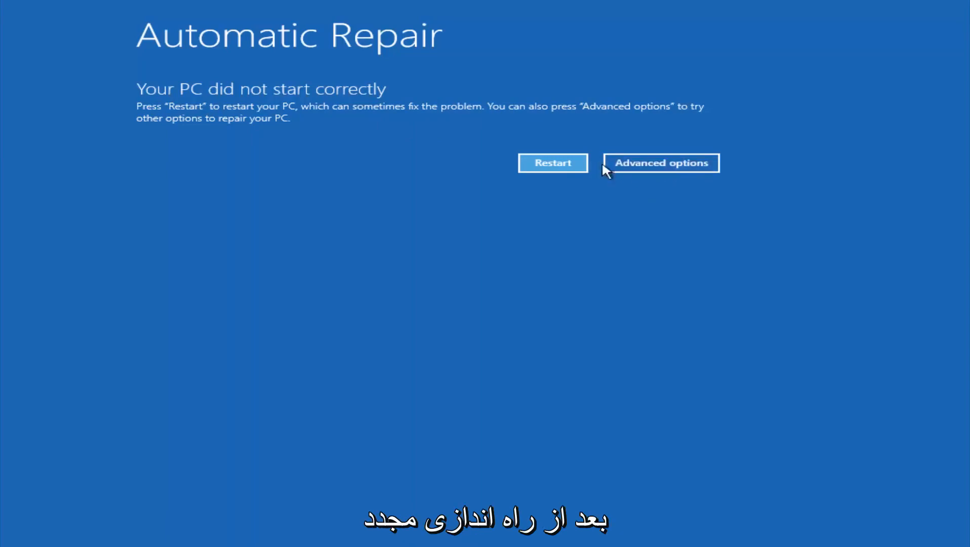
Reach the Advanced options tools page via Advanced options > Troubleshoot from the failed-start screen.
click(661, 163)
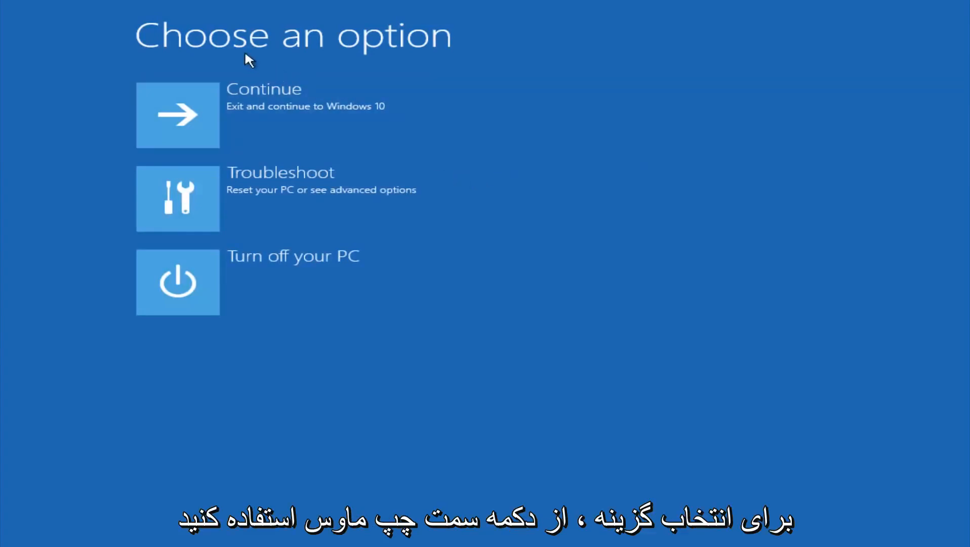
click(177, 197)
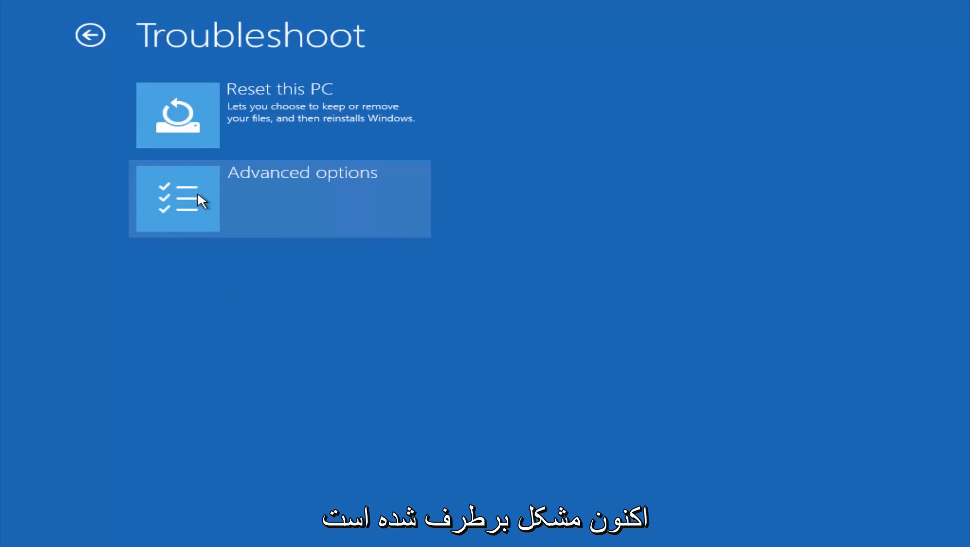
mouse_move(295, 222)
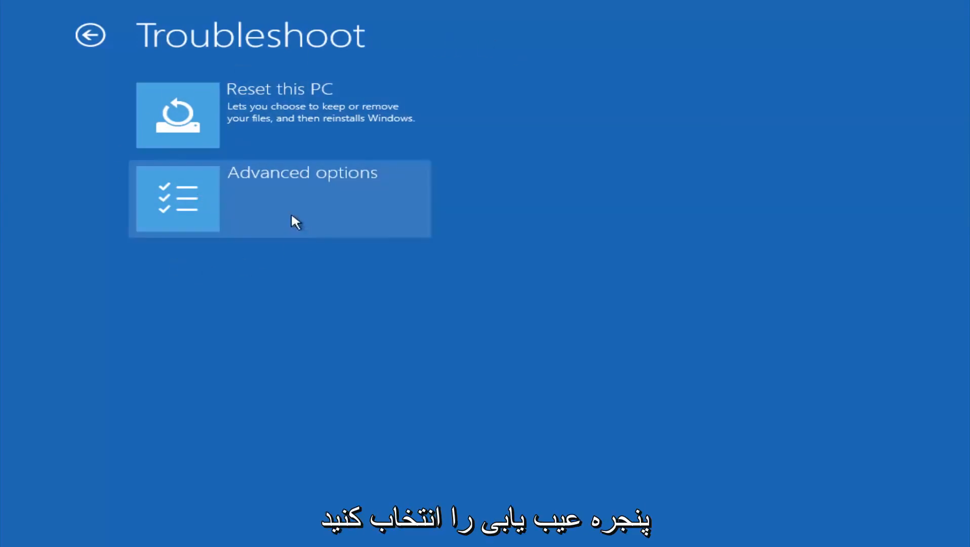
click(279, 197)
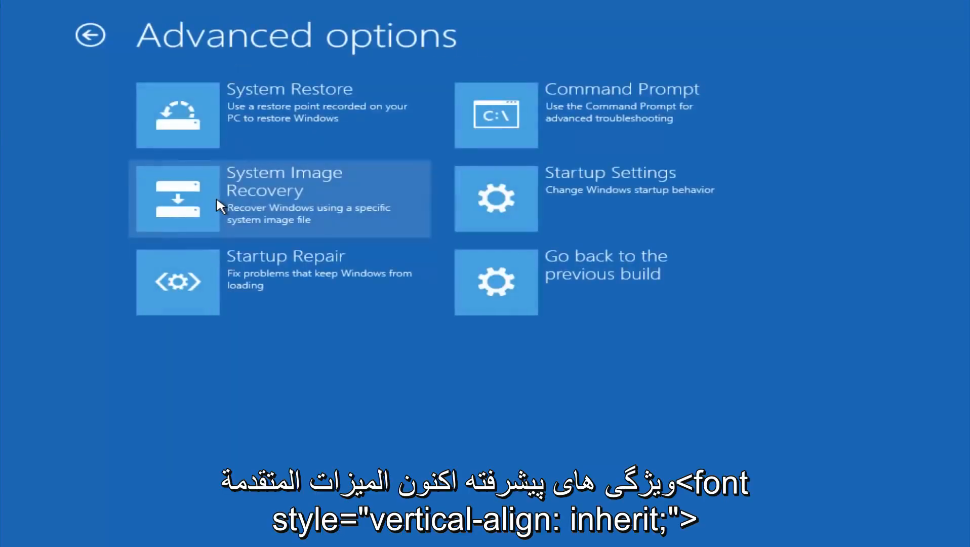
mouse_move(229, 109)
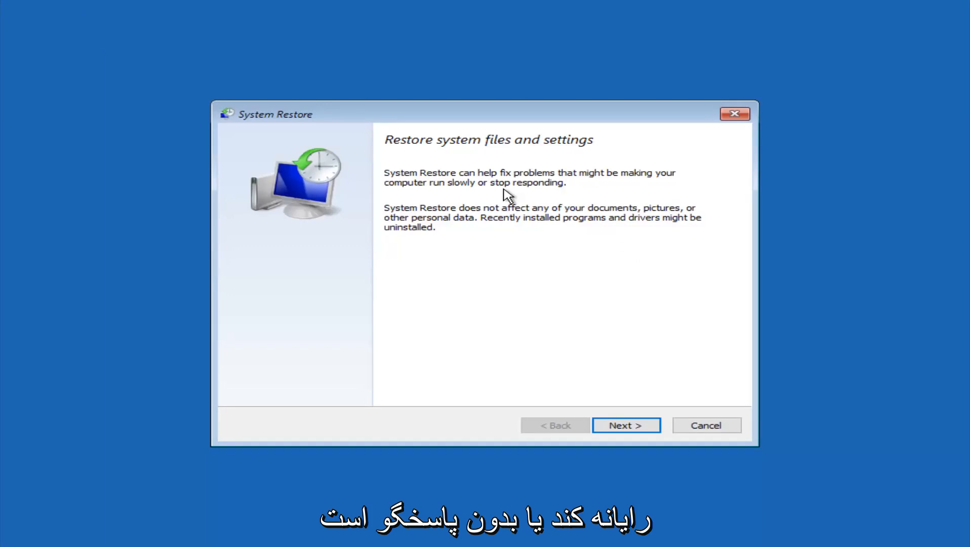
mouse_move(433, 217)
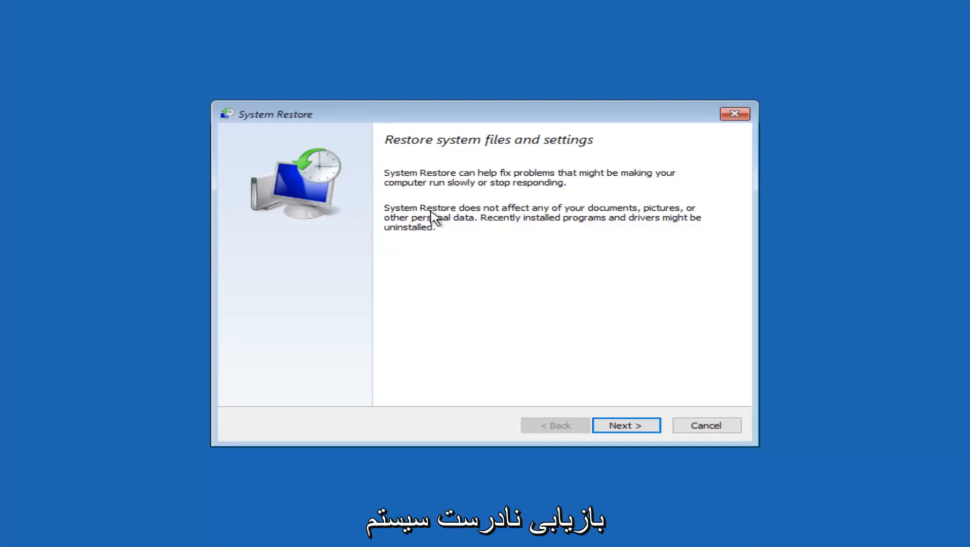
mouse_move(601, 217)
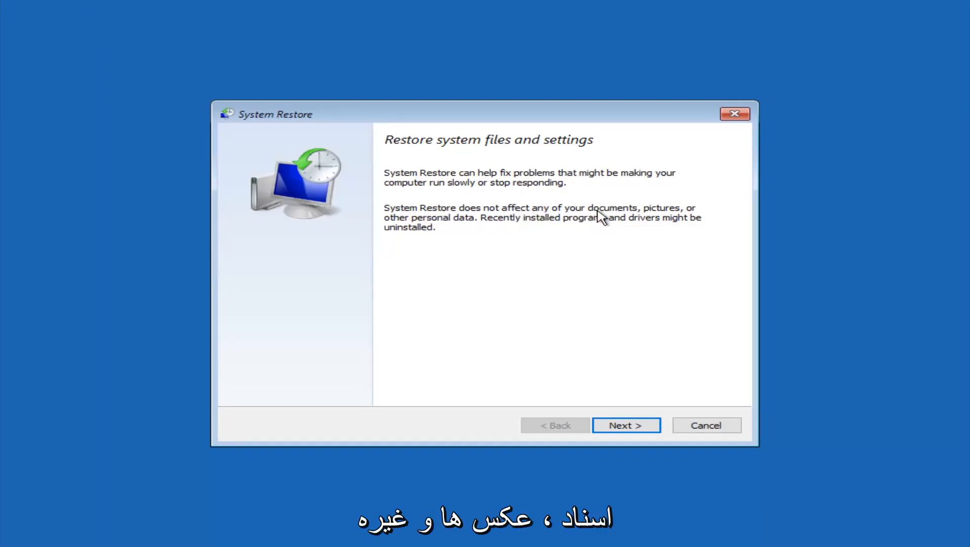
mouse_move(484, 230)
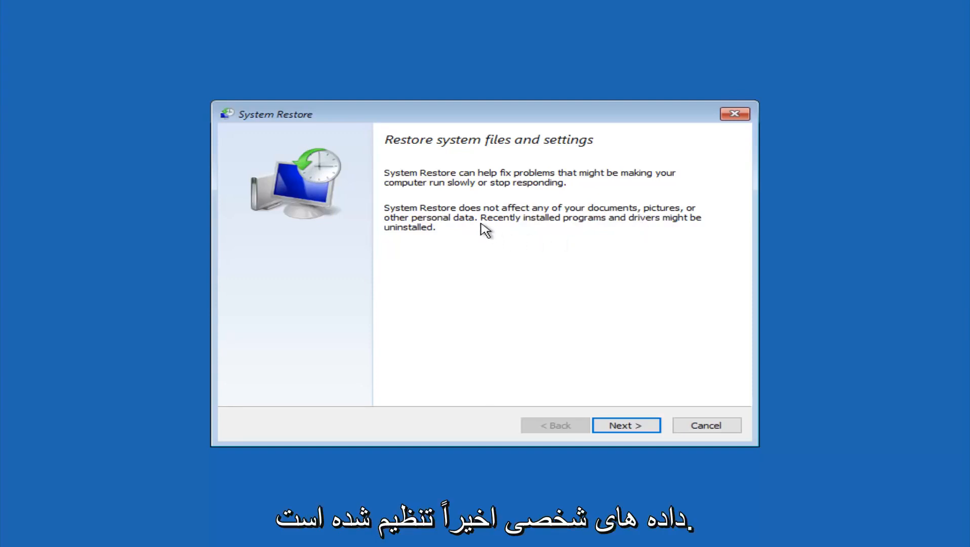
mouse_move(651, 228)
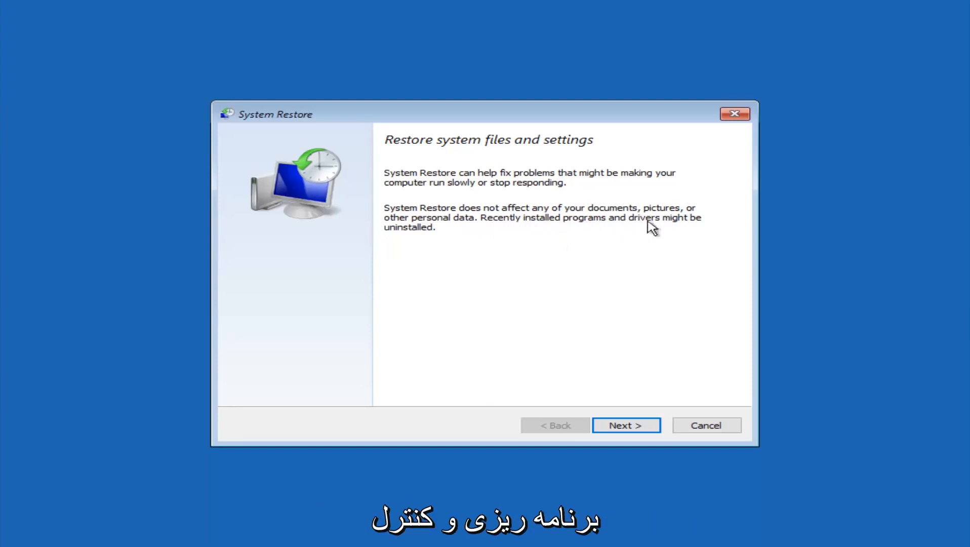
mouse_move(414, 250)
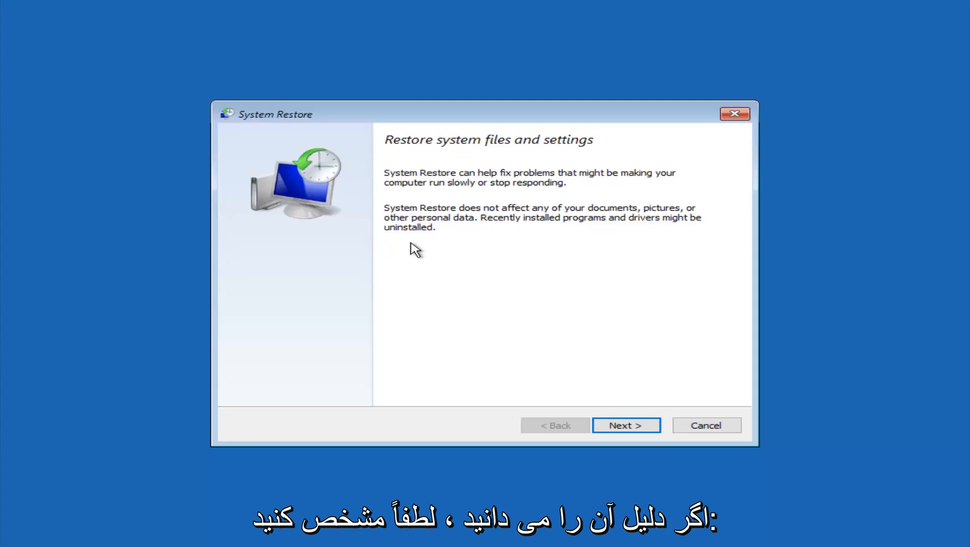
Advance to the restore point list and select the 'before update' point from 10/5/2016.
click(626, 425)
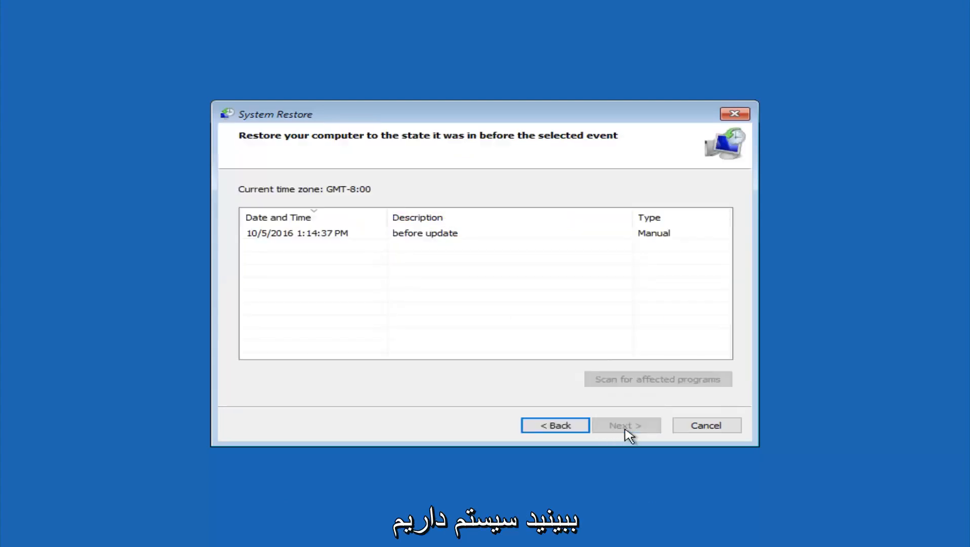
mouse_move(300, 238)
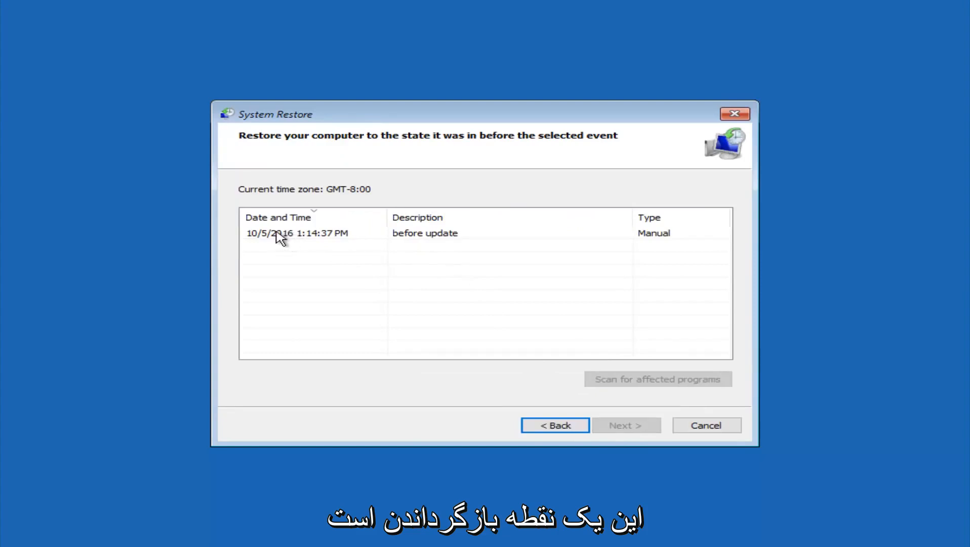
click(296, 233)
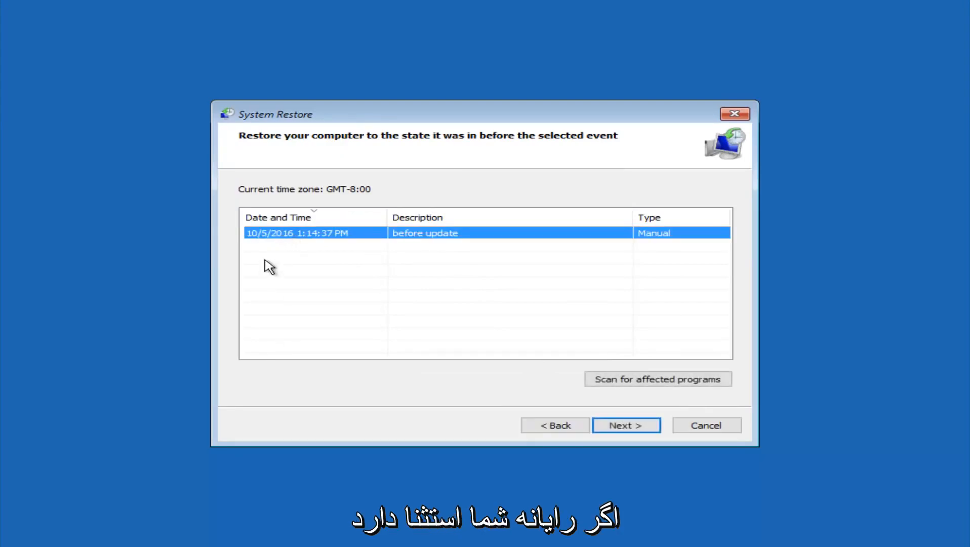
mouse_move(241, 350)
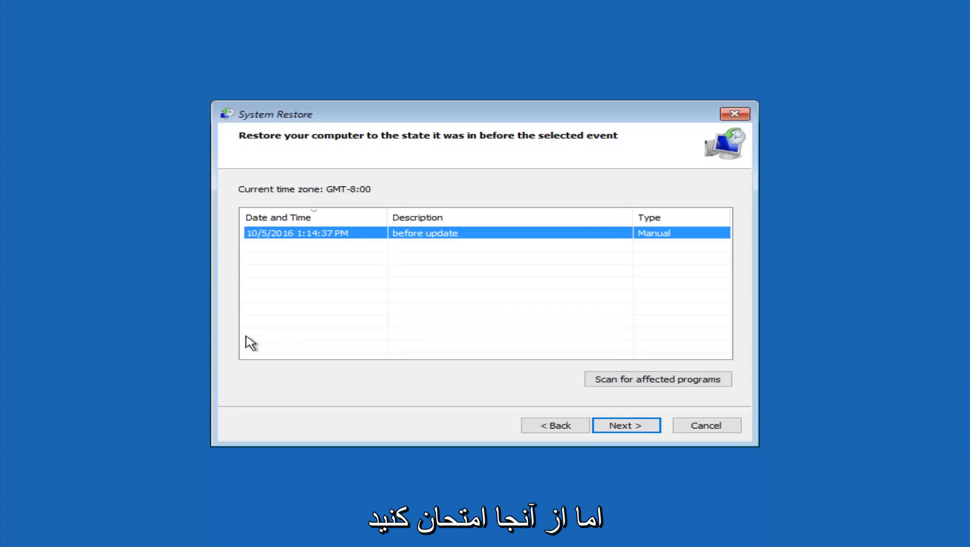
mouse_move(322, 237)
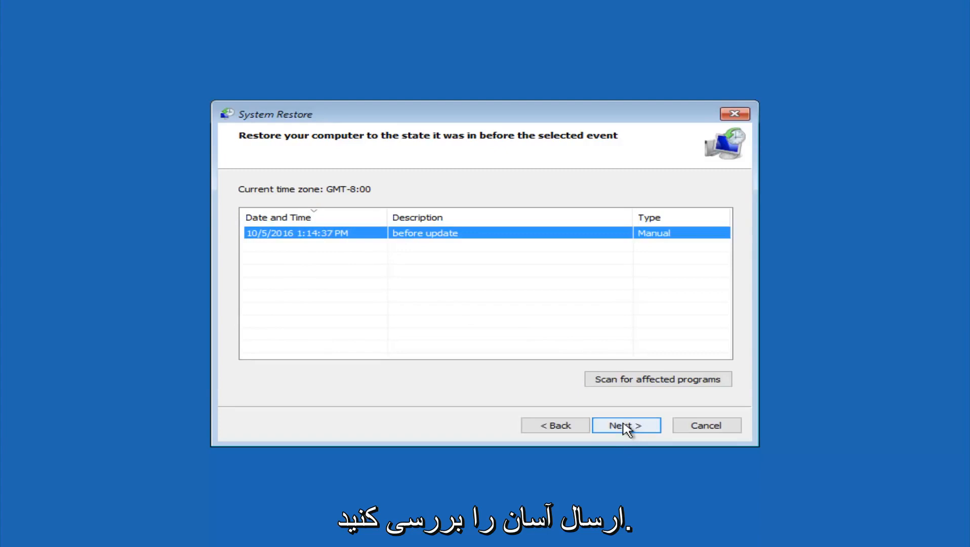
click(626, 425)
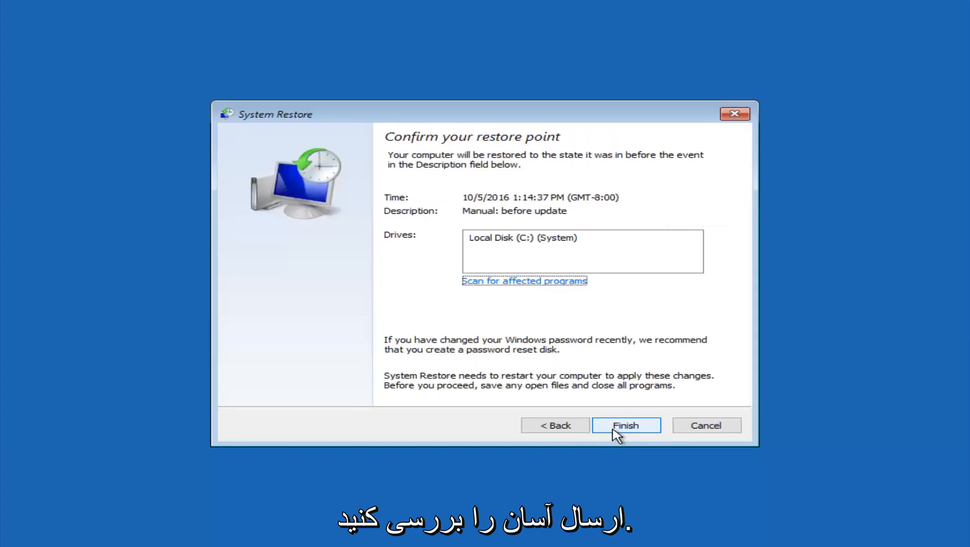
mouse_move(481, 209)
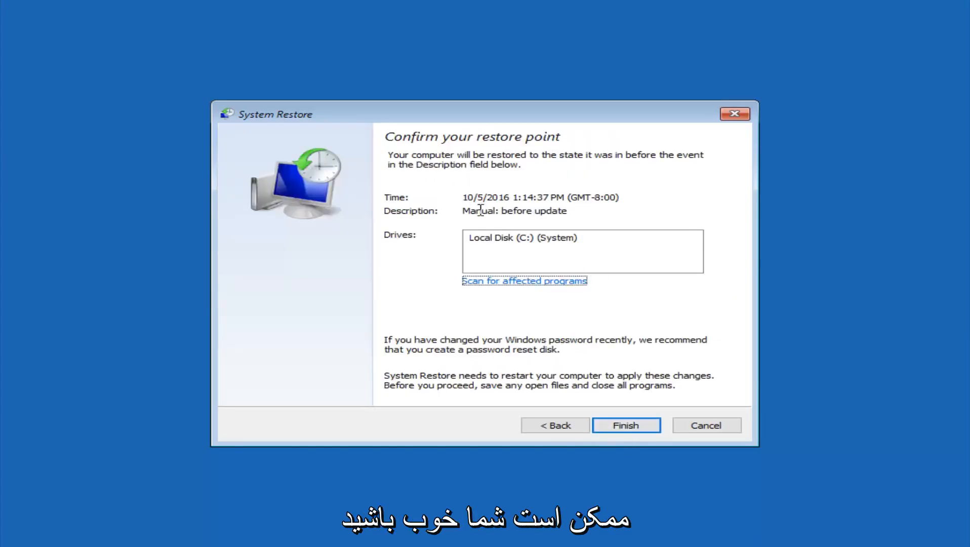
mouse_move(609, 203)
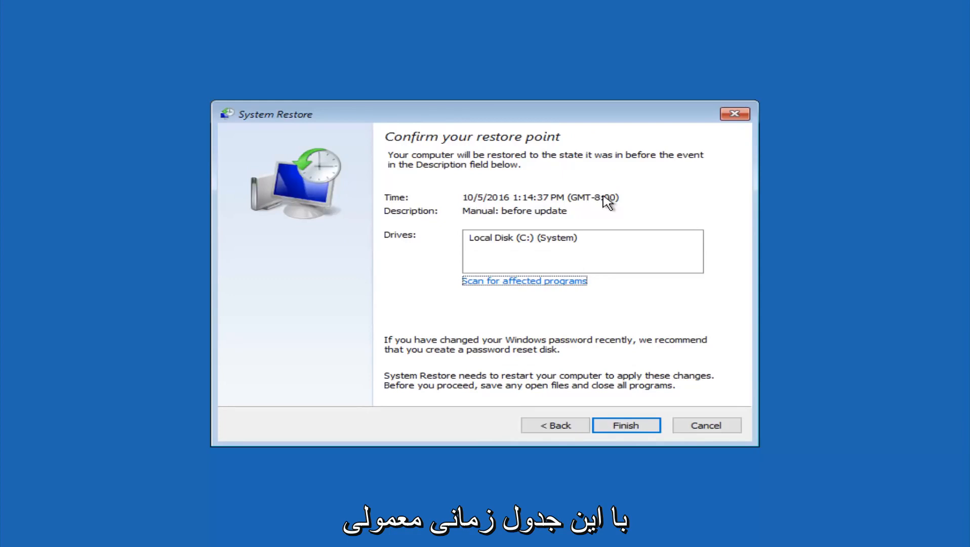
mouse_move(541, 249)
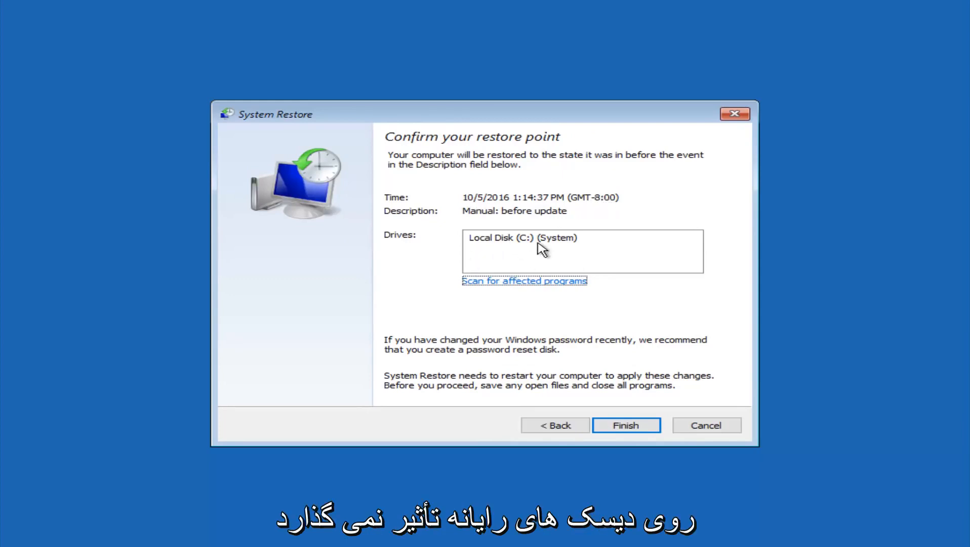
mouse_move(586, 311)
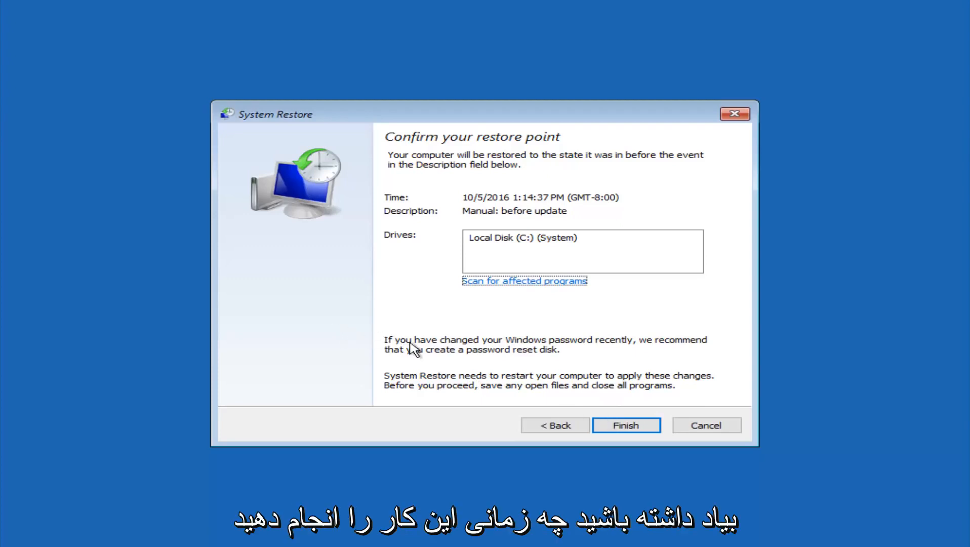
mouse_move(577, 344)
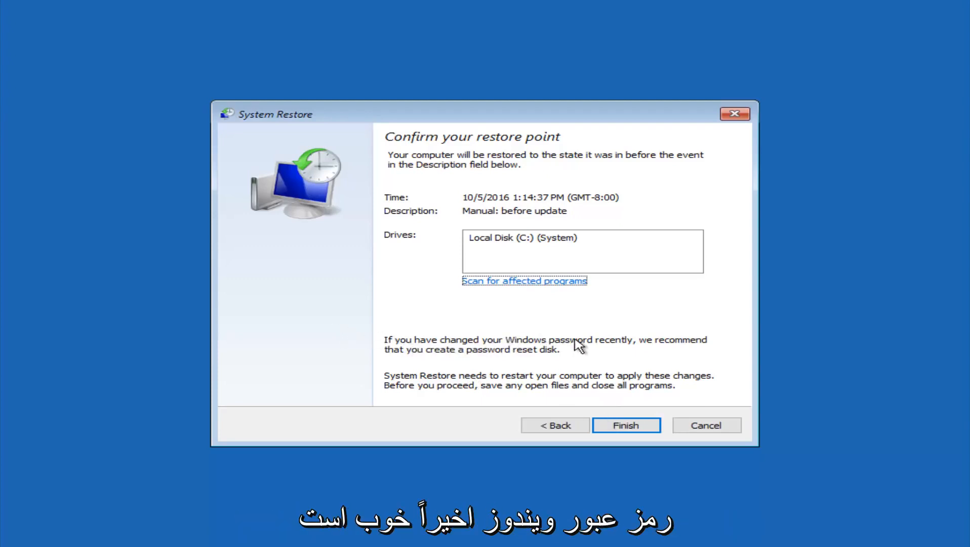
mouse_move(467, 359)
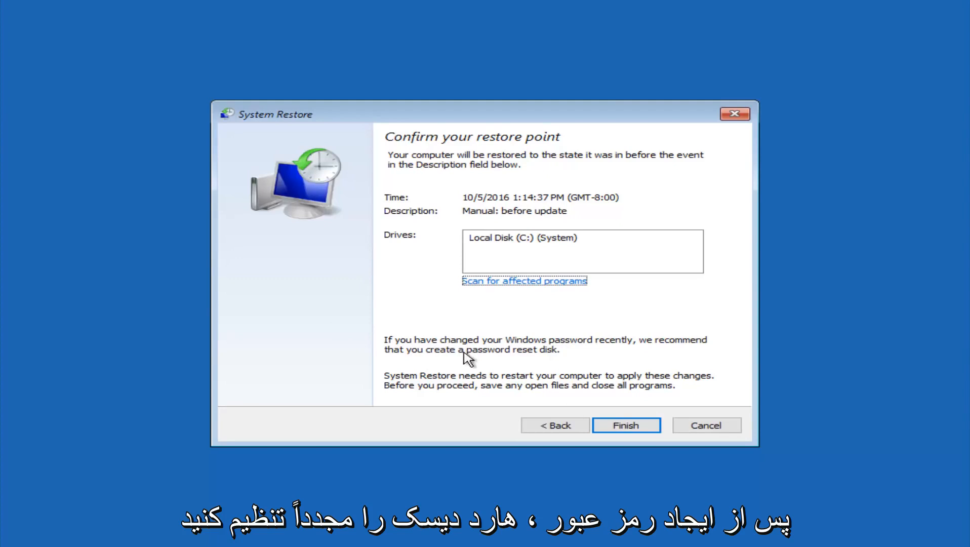
mouse_move(522, 359)
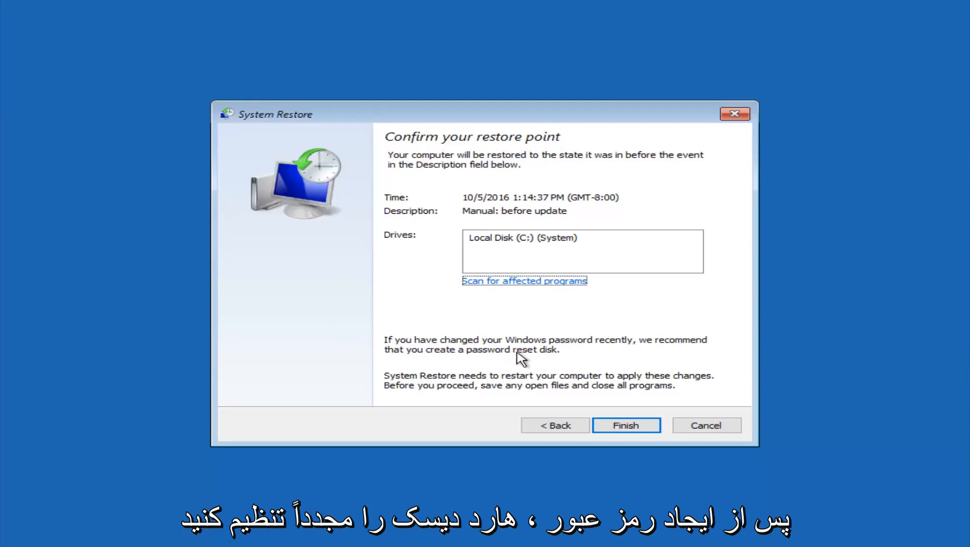
mouse_move(610, 354)
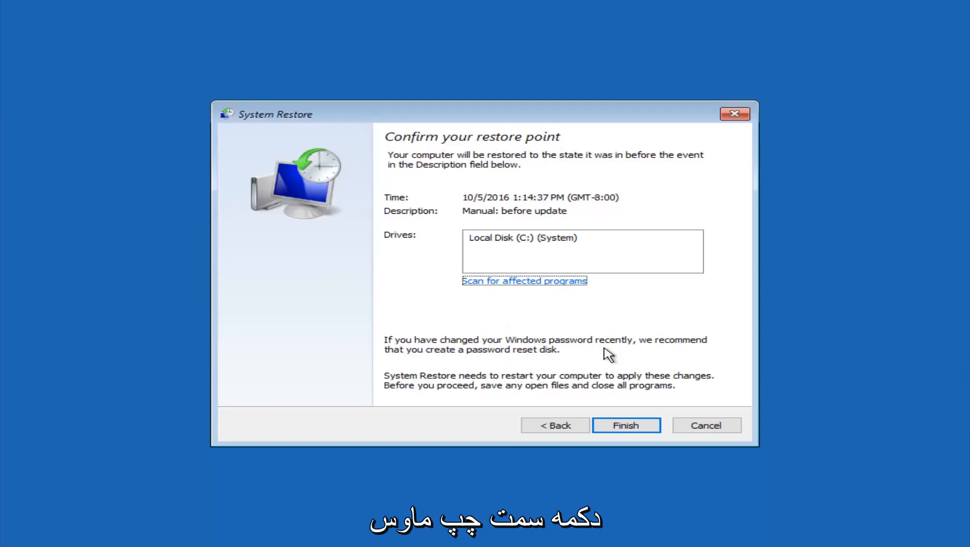
mouse_move(626, 425)
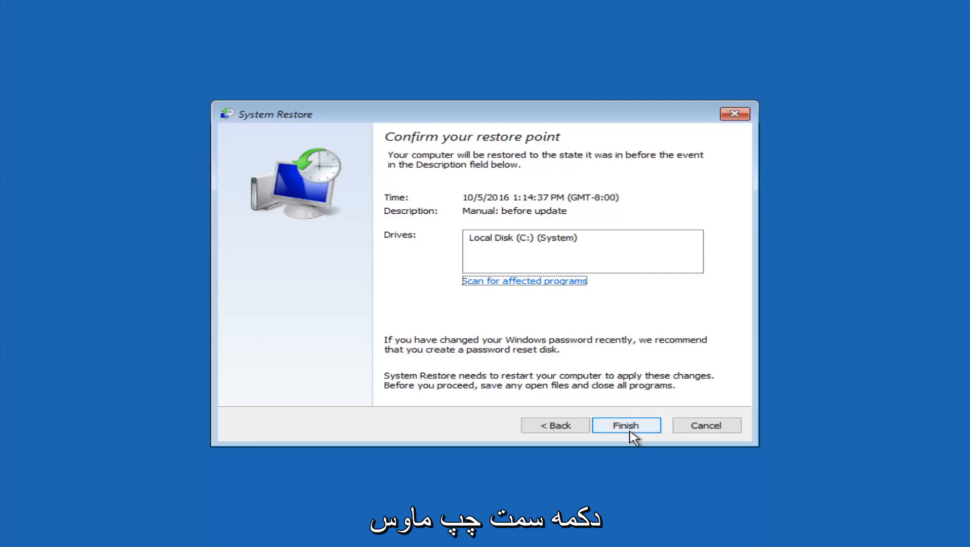
Finish the wizard and confirm Yes to run the uninterruptible restore to 10/5/2016.
click(626, 425)
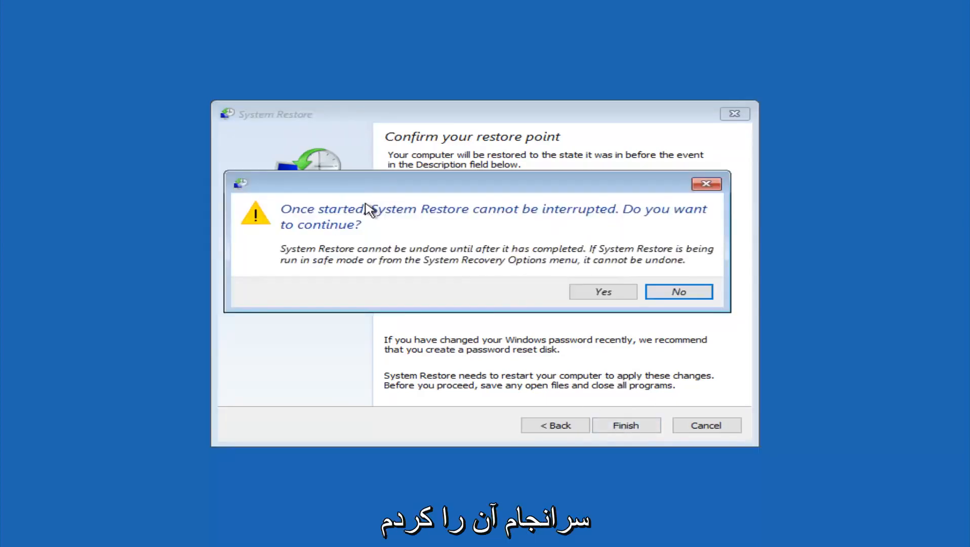
mouse_move(334, 211)
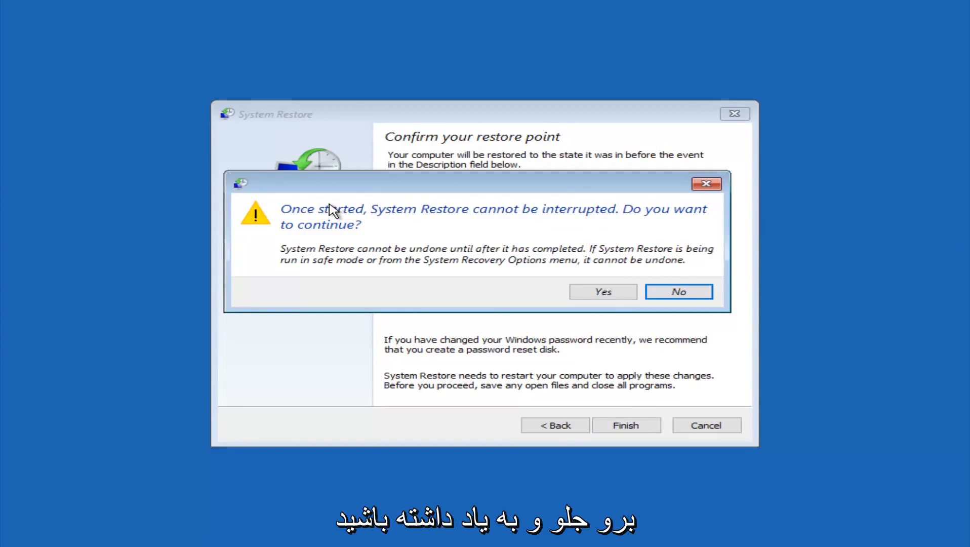
mouse_move(341, 238)
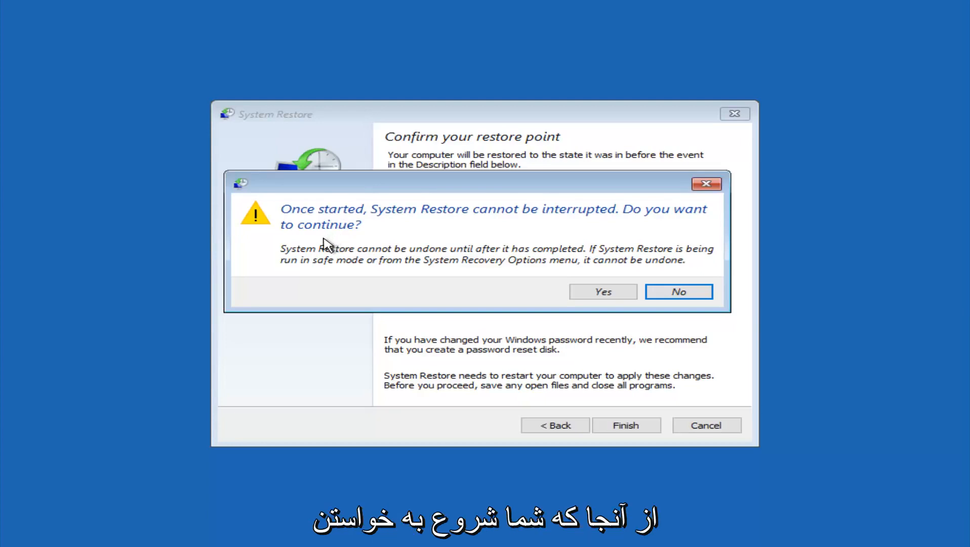
mouse_move(602, 292)
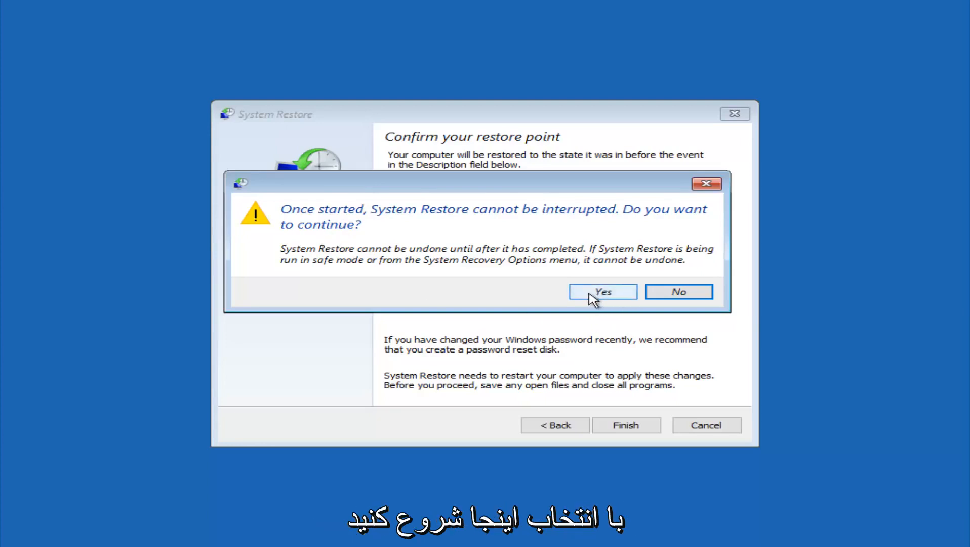
click(601, 292)
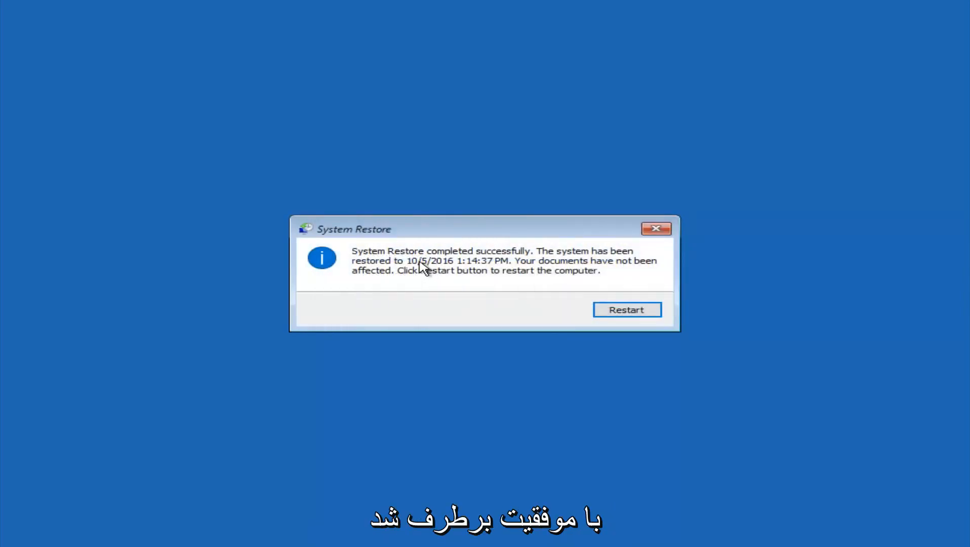
mouse_move(504, 267)
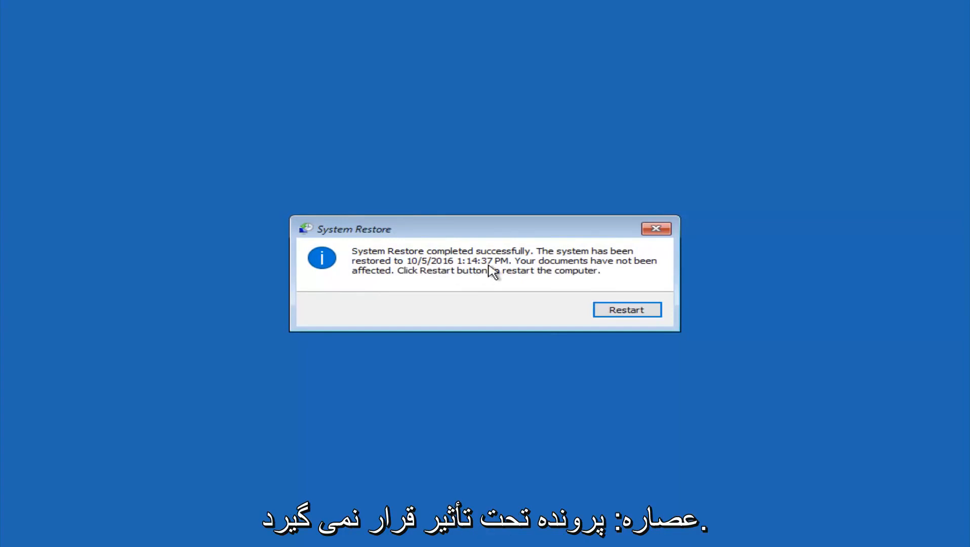
mouse_move(442, 284)
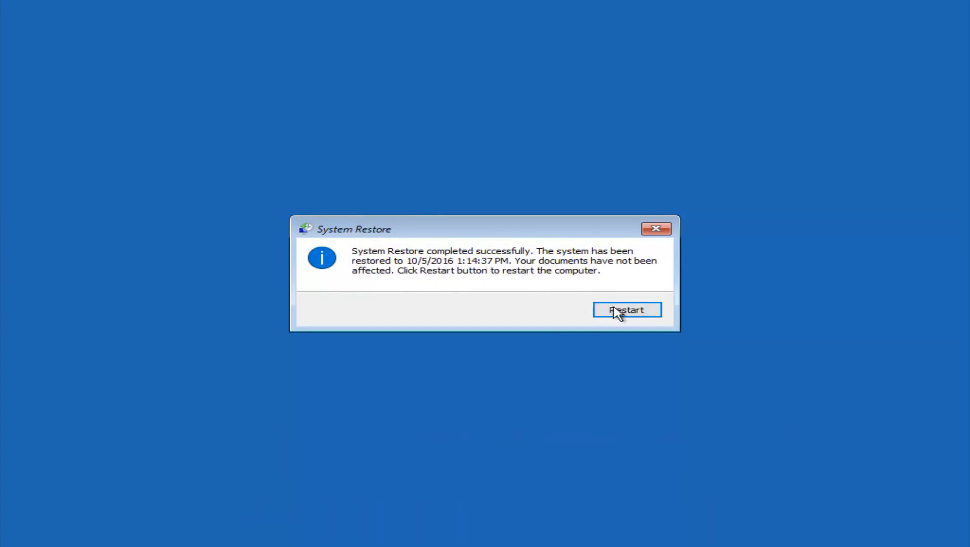
Restart the computer from the System Restore completed dialog.
click(626, 309)
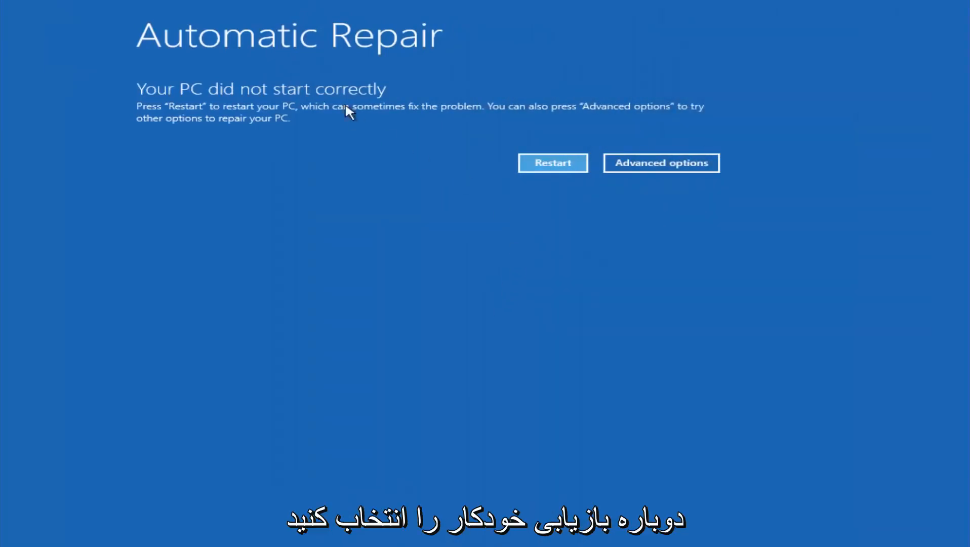
Navigate again from the Automatic Repair screen through Troubleshoot to the Advanced options tools.
click(661, 163)
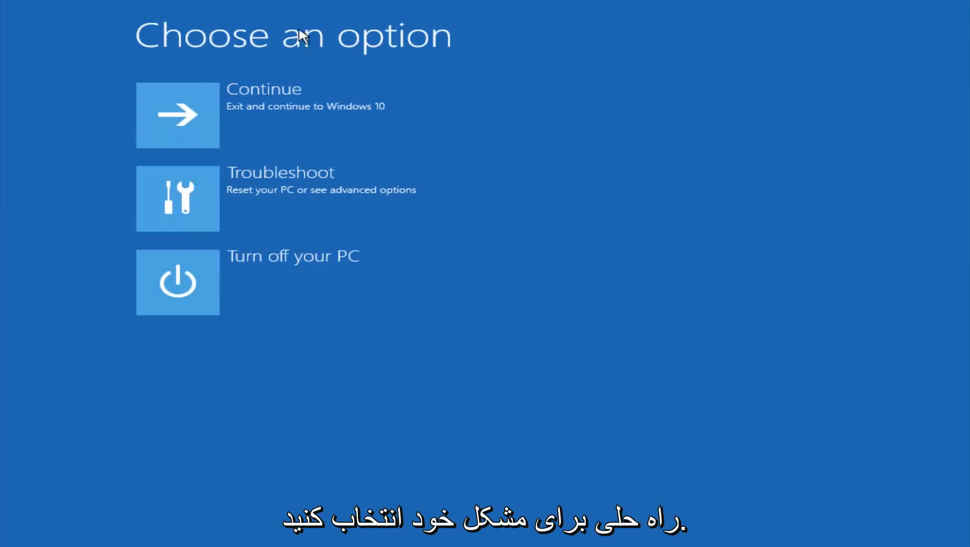
click(177, 197)
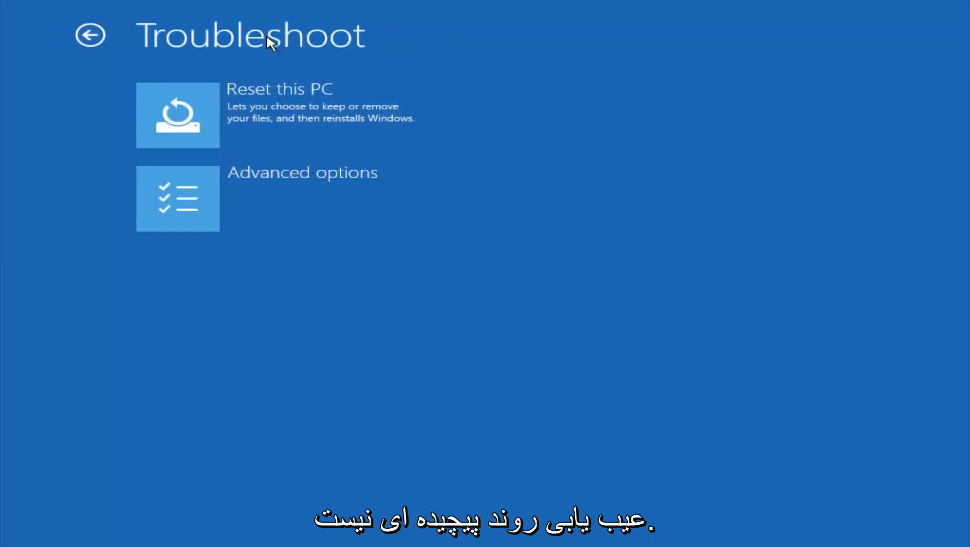
click(177, 198)
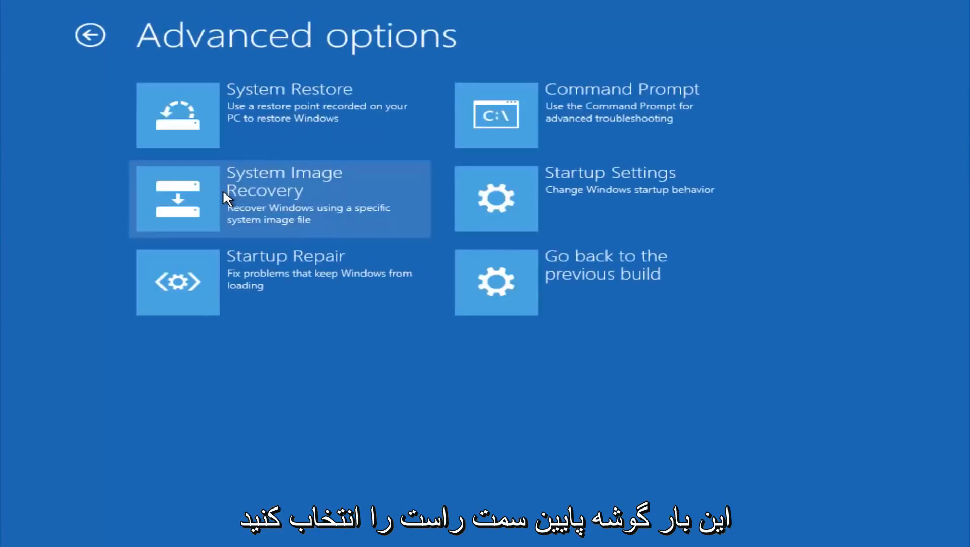
mouse_move(229, 307)
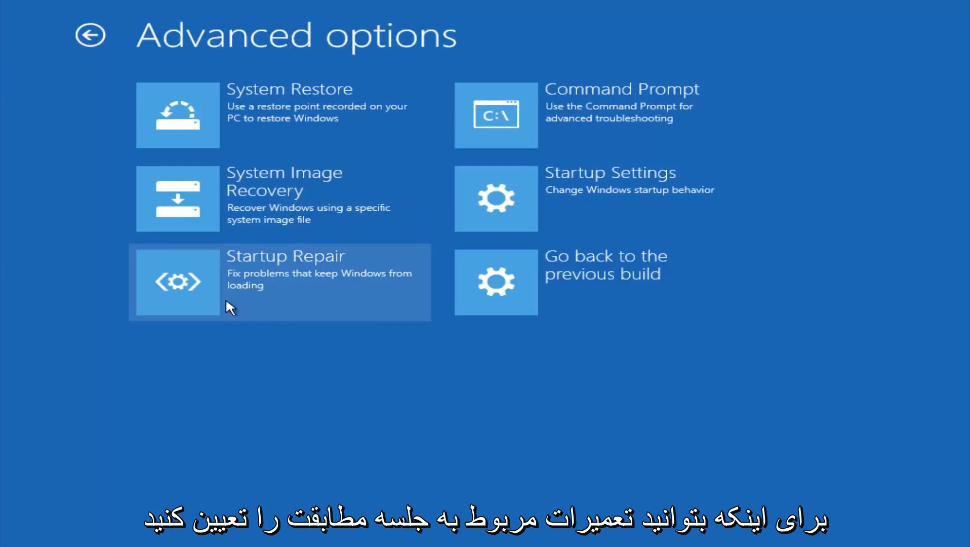
mouse_move(300, 272)
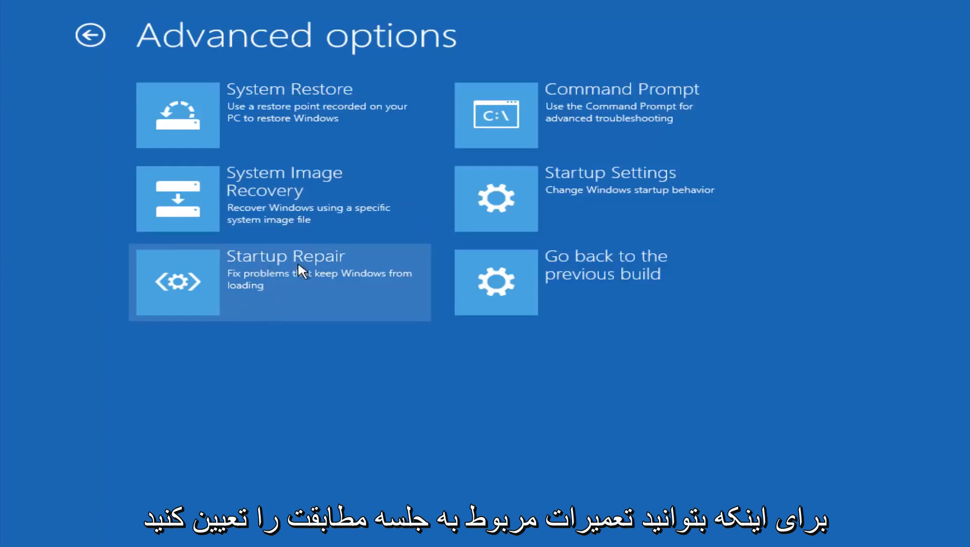
mouse_move(343, 284)
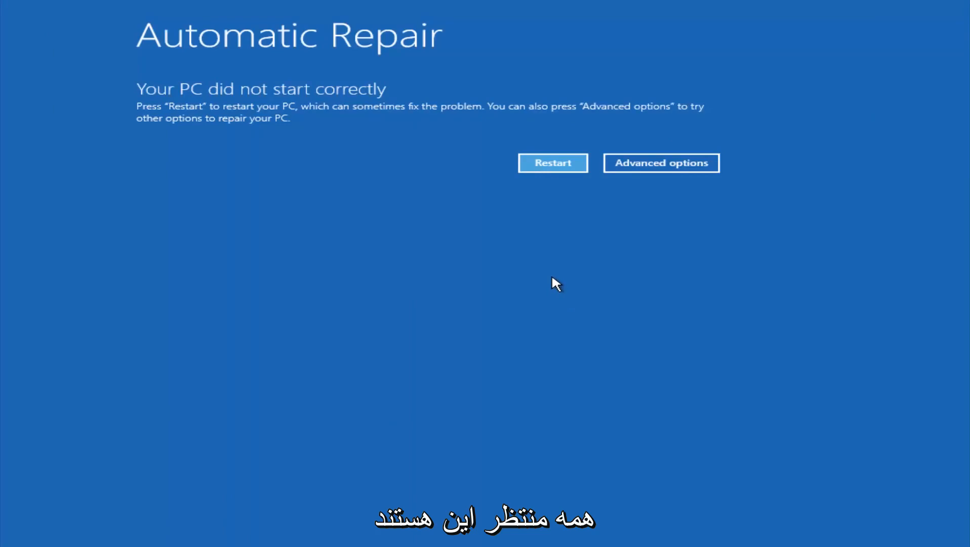
mouse_move(526, 179)
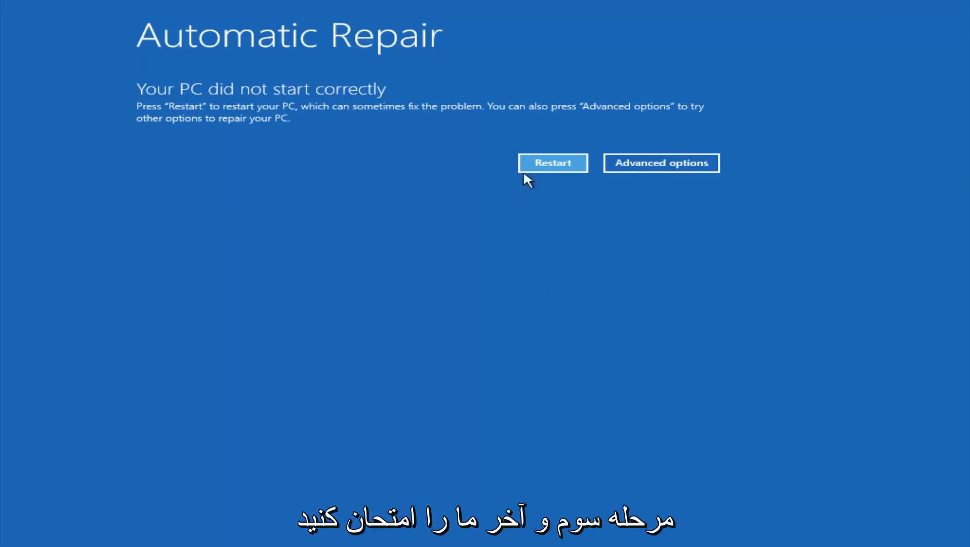
mouse_move(258, 212)
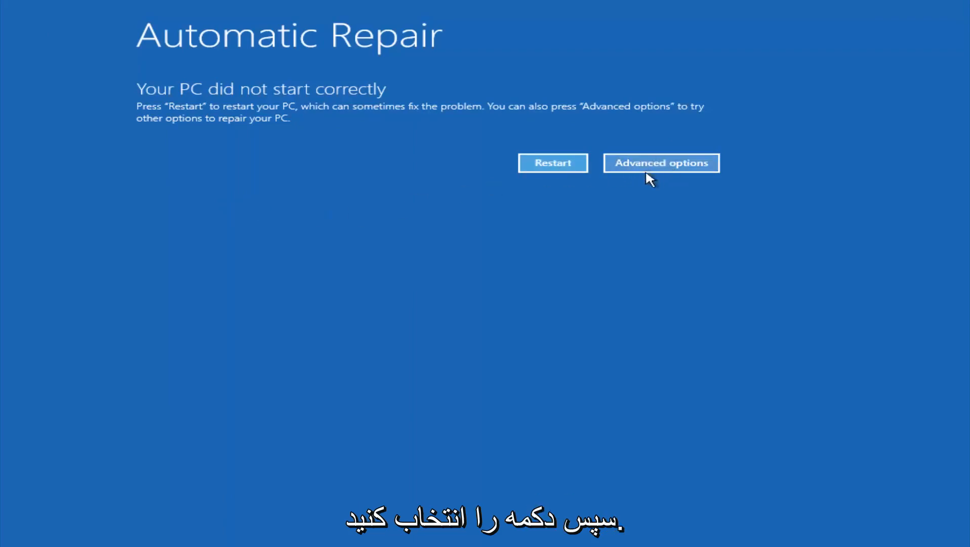
Return from the failed-start notice through Troubleshoot toward the Advanced options tools.
click(662, 163)
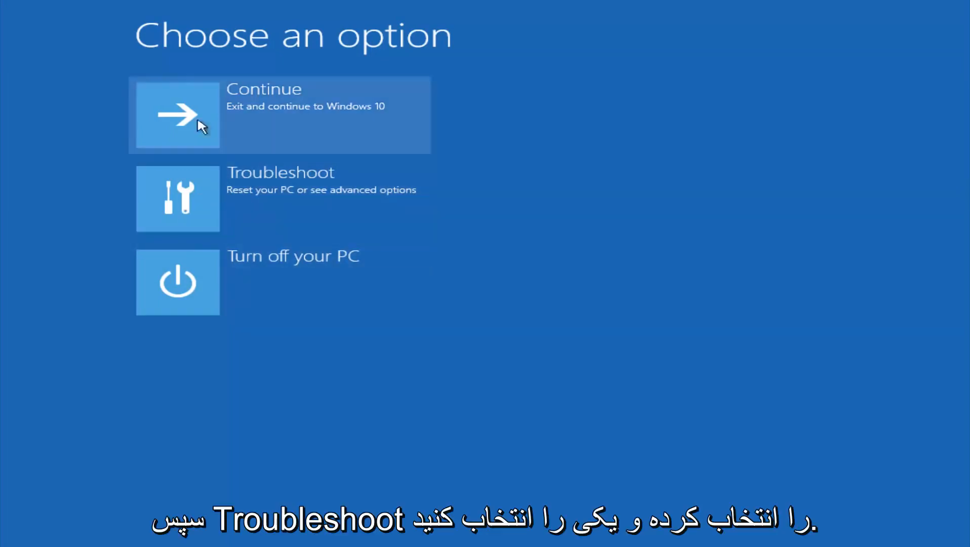
click(279, 199)
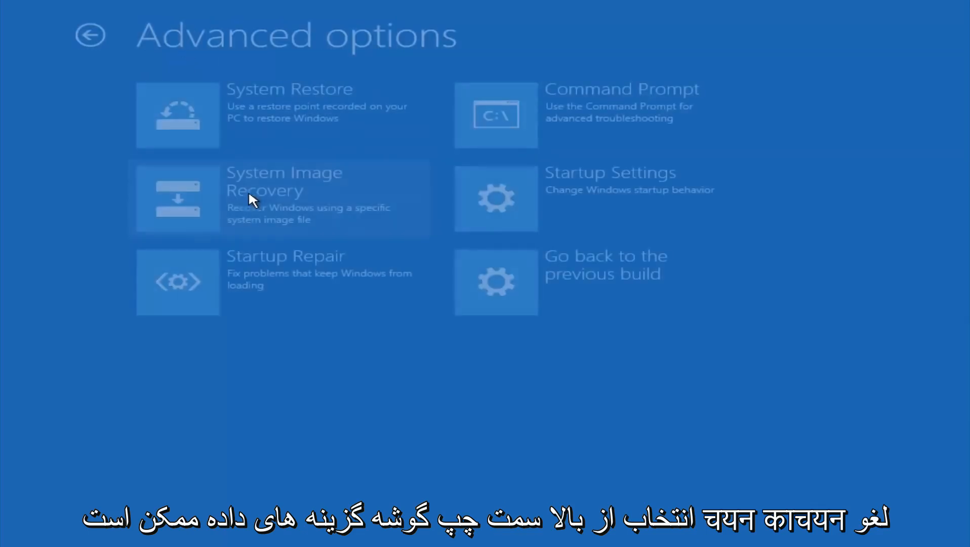
mouse_move(473, 124)
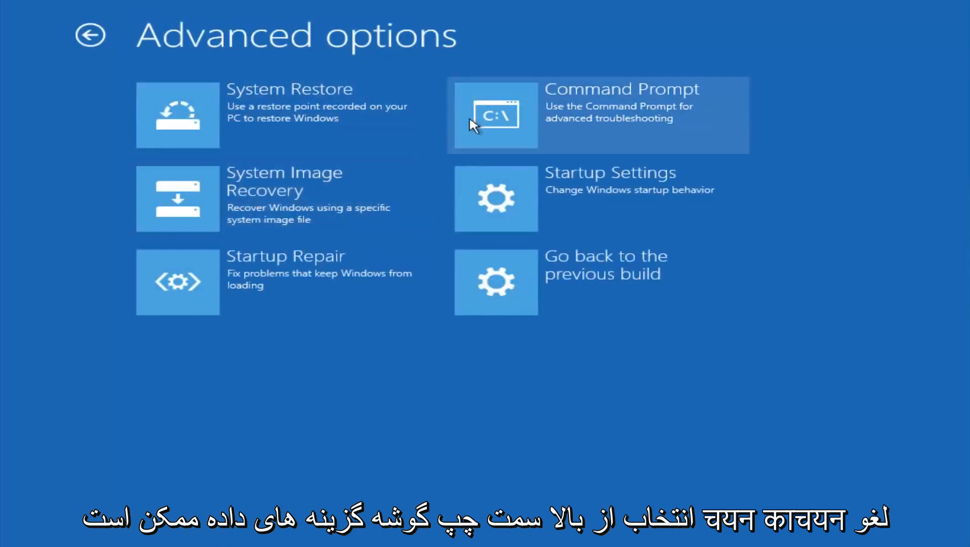
mouse_move(578, 127)
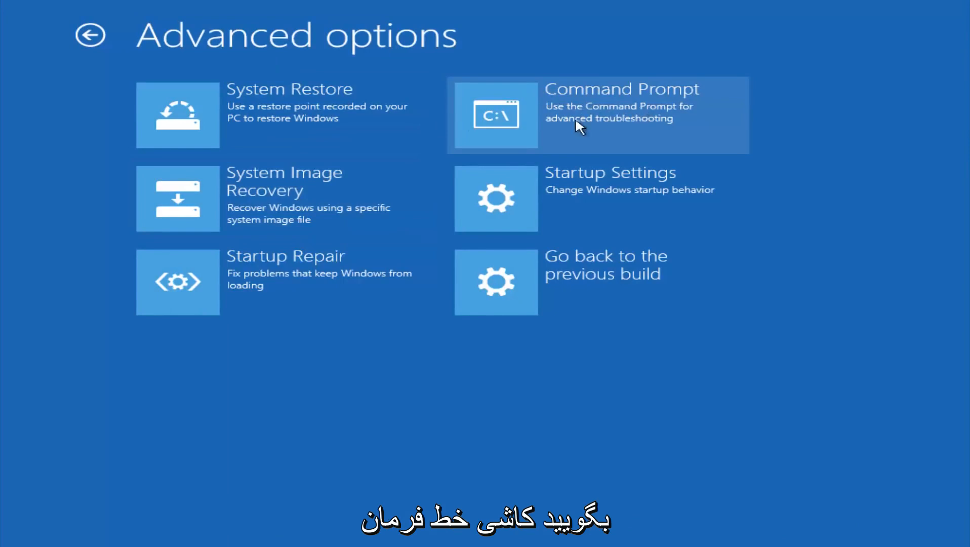
Start Command Prompt, switch to drive C: and list its folders with dir.
click(597, 115)
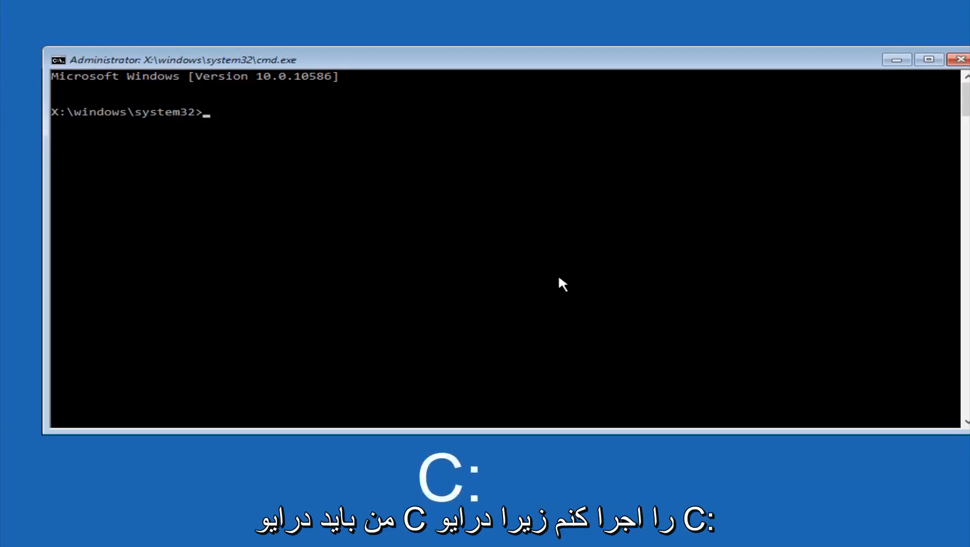
text(c:)
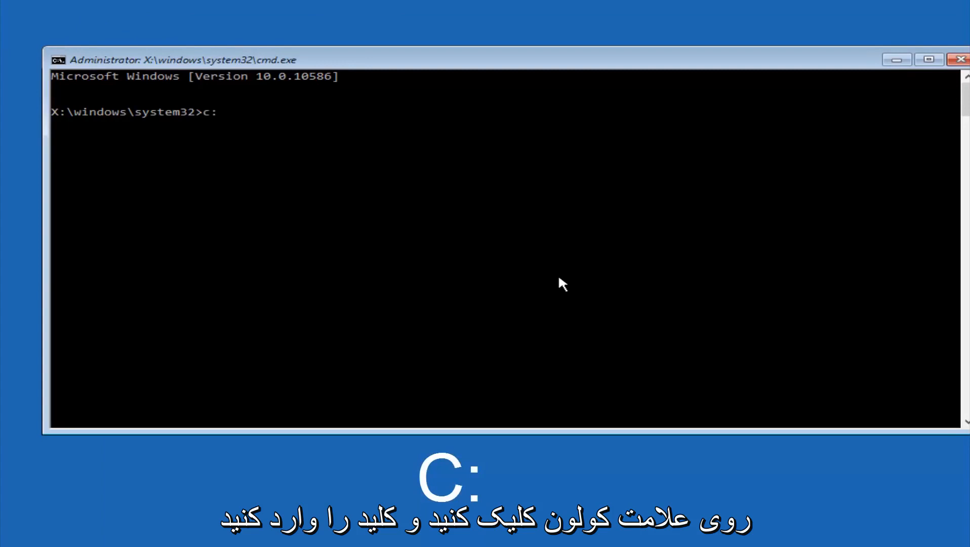
key(Return)
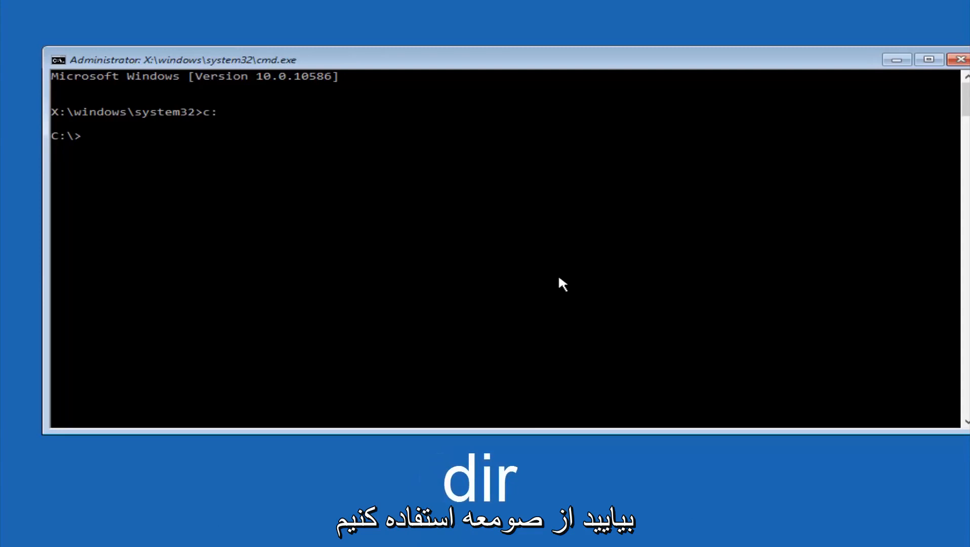
text(dir)
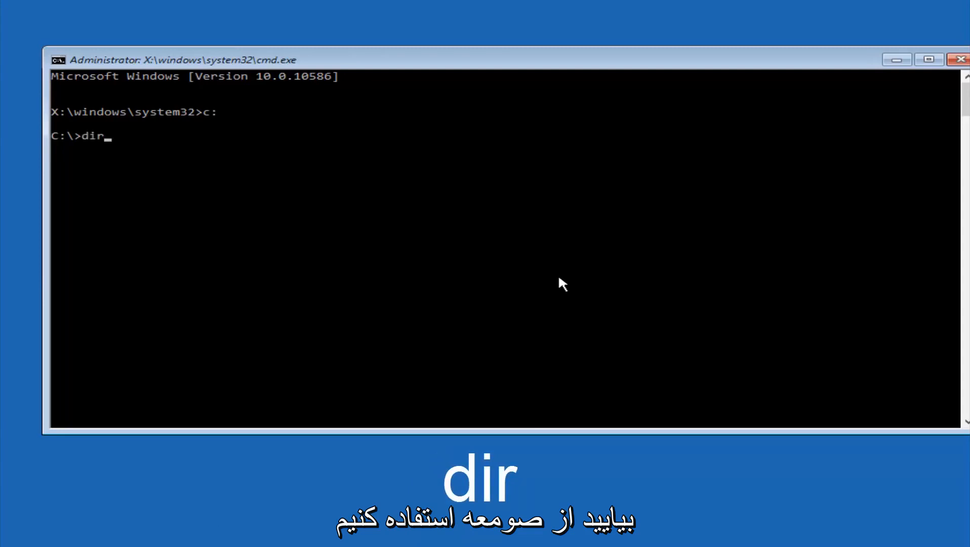
key(Return)
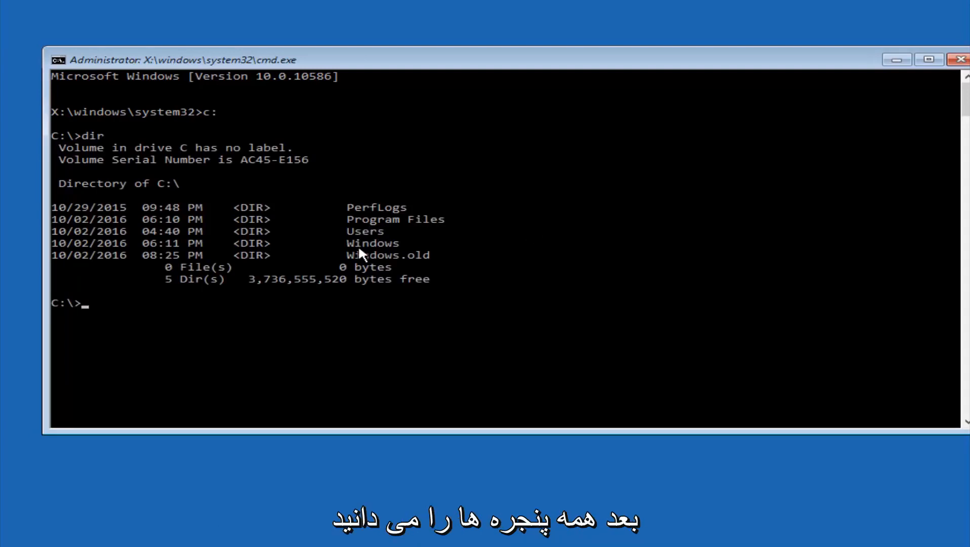
mouse_move(384, 246)
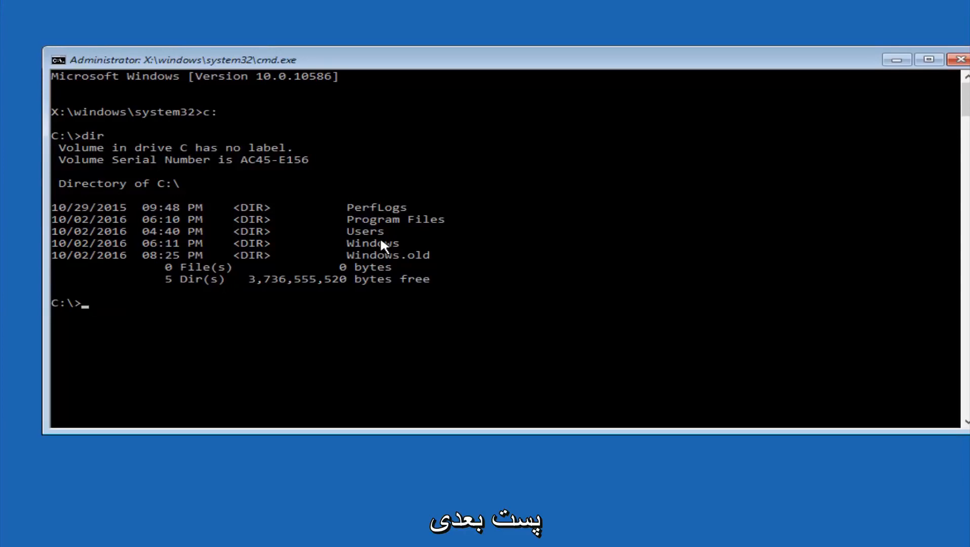
Change directory to \windows\system32\config.
text(cd)
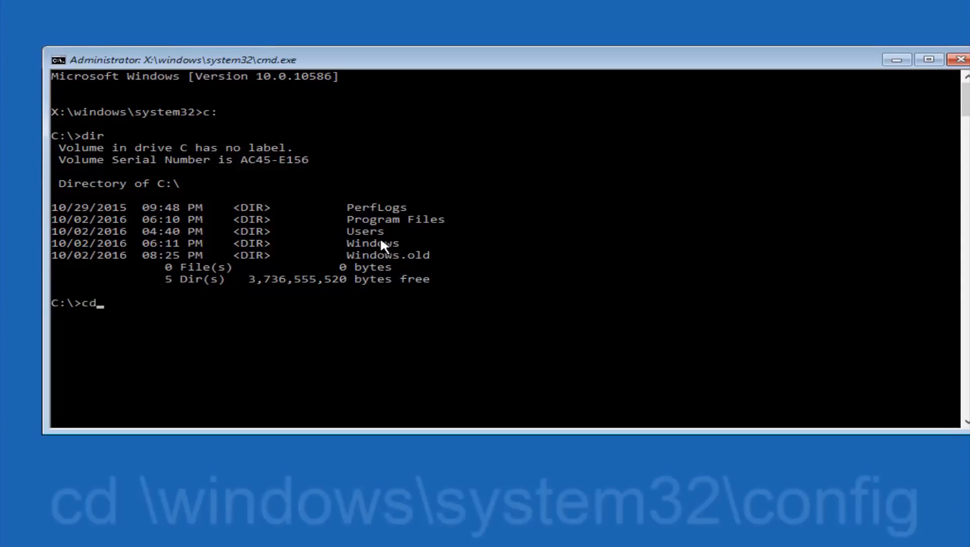
text(\win)
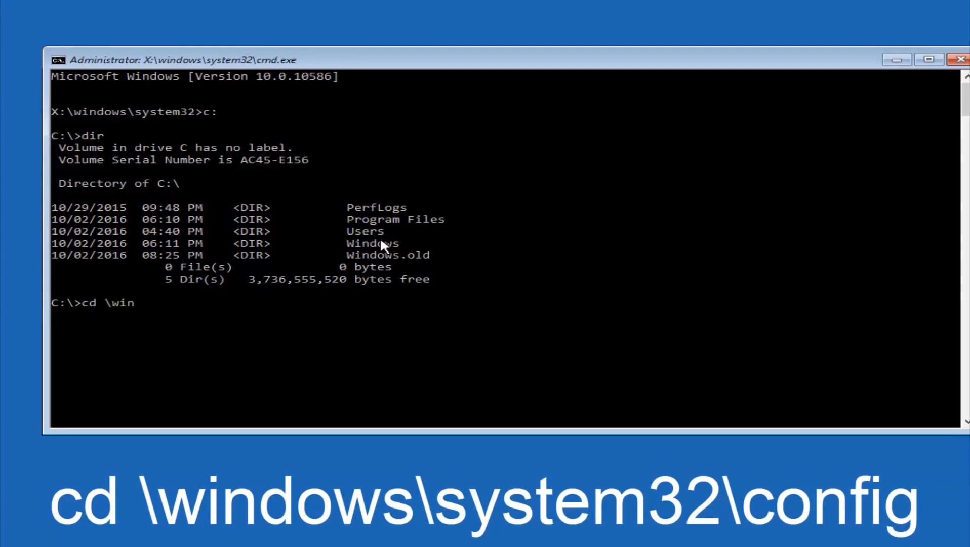
text(dows\)
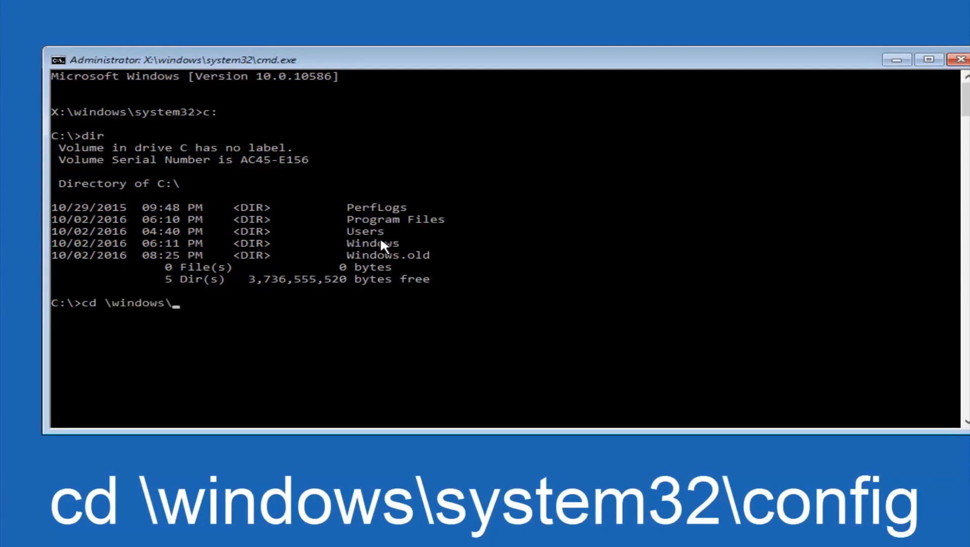
text(system32)
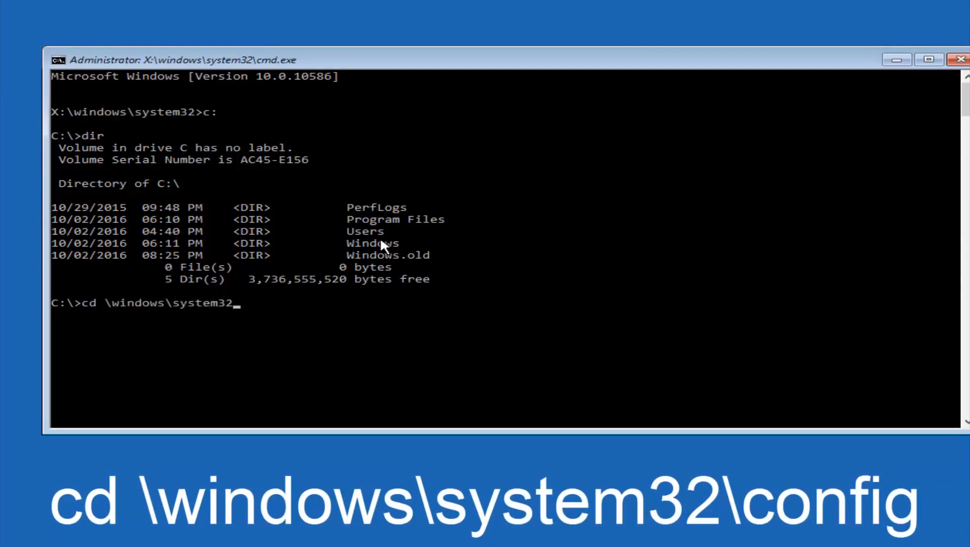
text(\con)
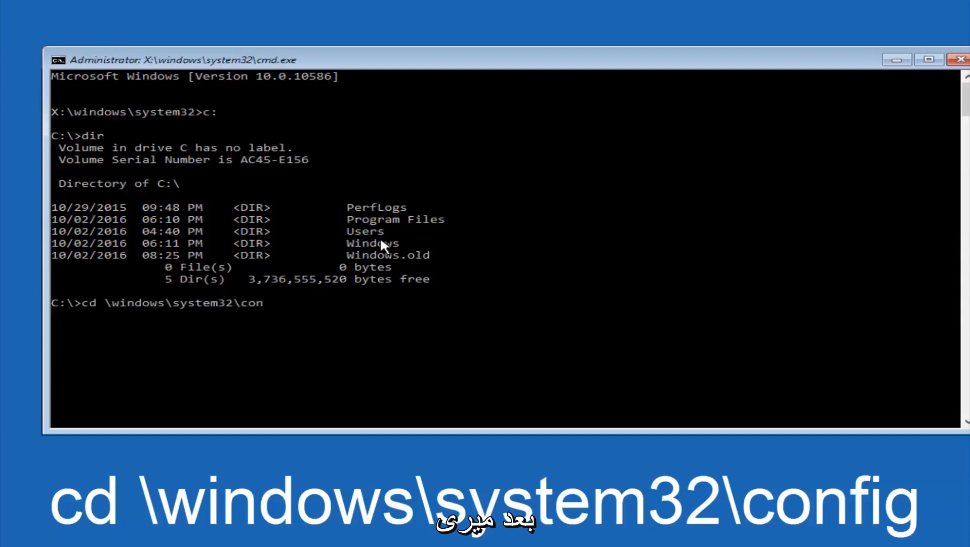
text(fig)
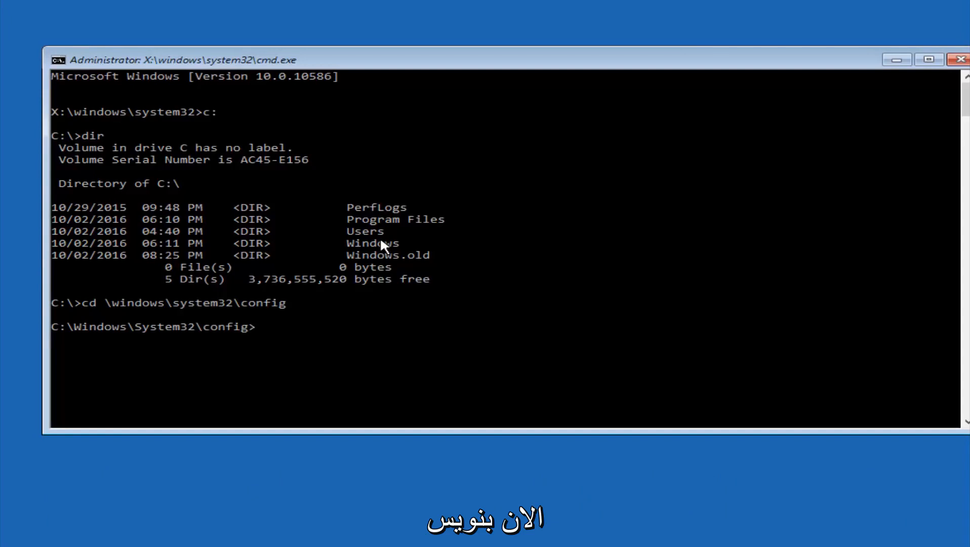
Create a folder named backup with md, removing a stray 1 from the name.
text(md ba)
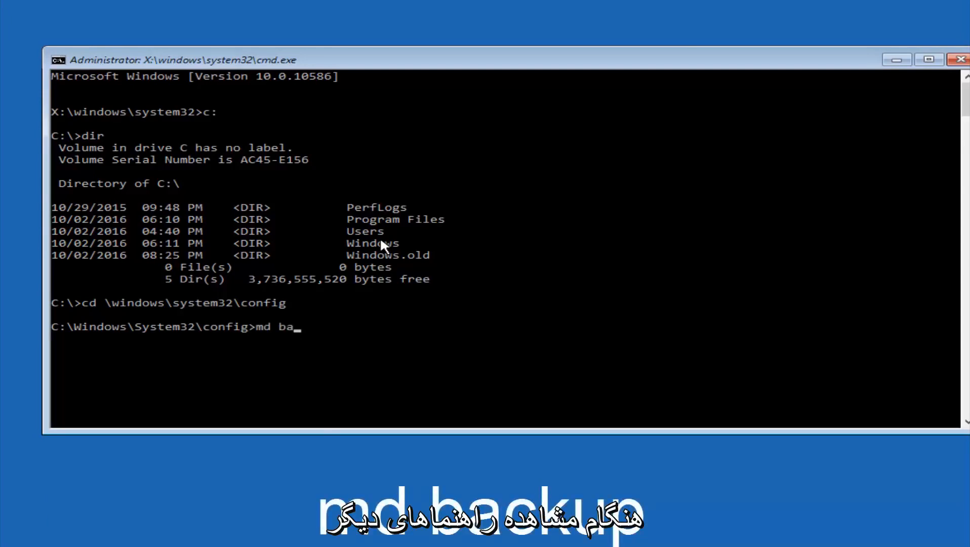
text(ckup)
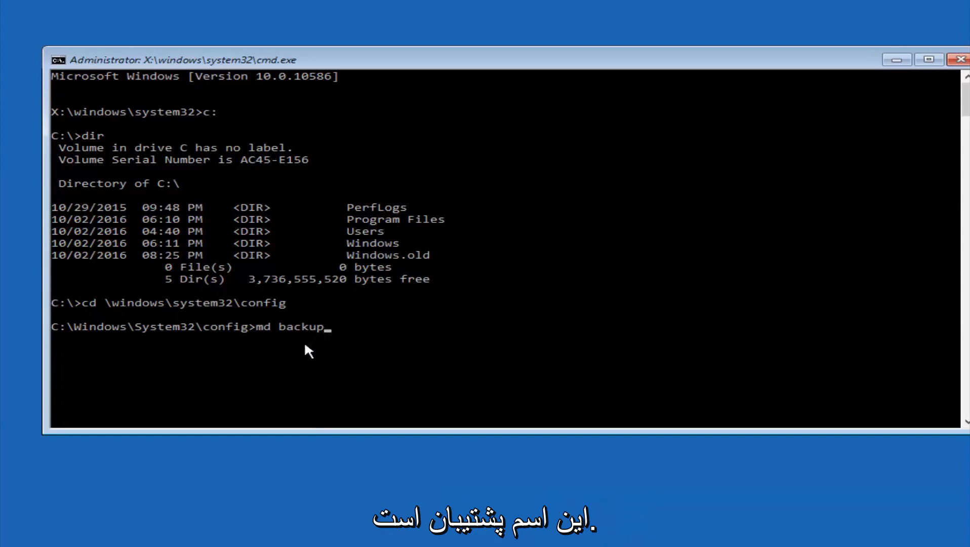
mouse_move(290, 343)
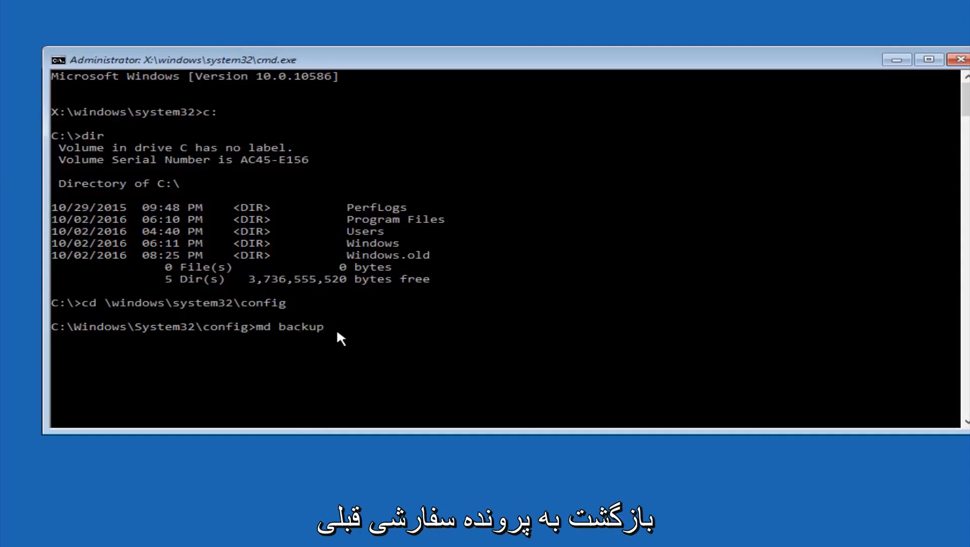
text(1)
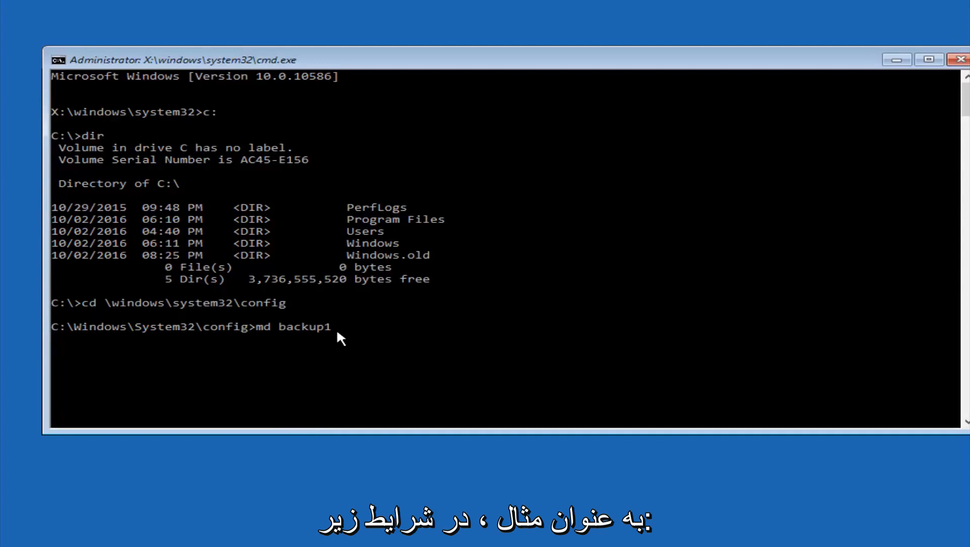
key(Backspace)
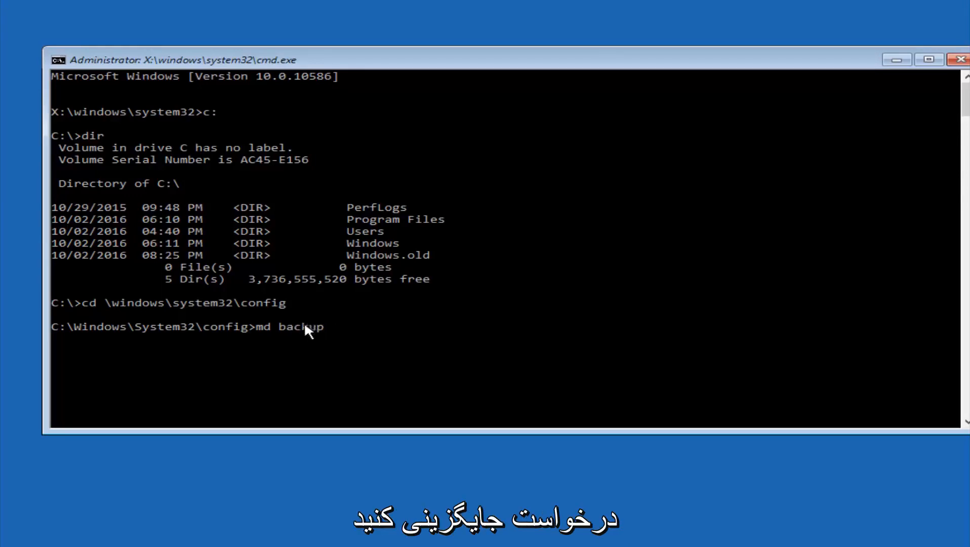
key(Return)
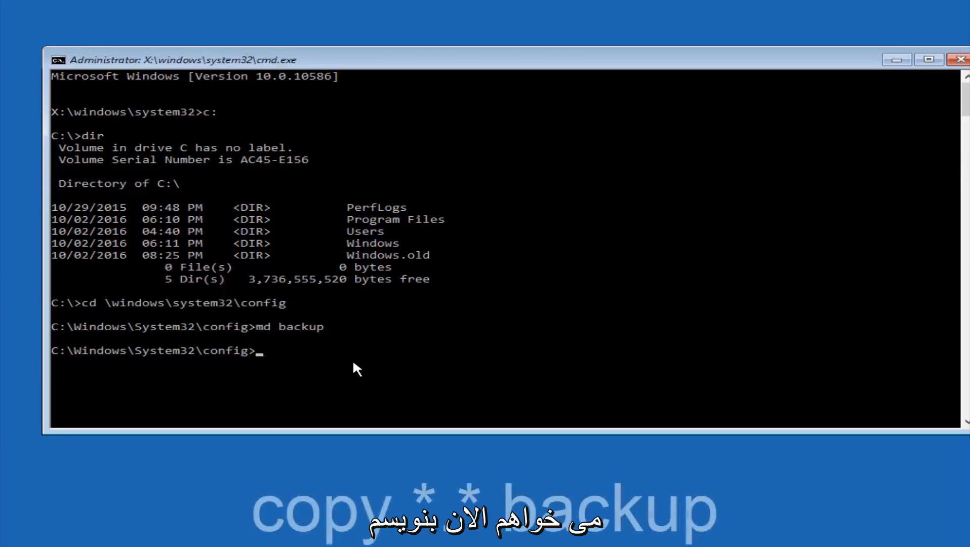
Copy all config files into backup with copy *.* backup, then begin a cd command.
text(copy)
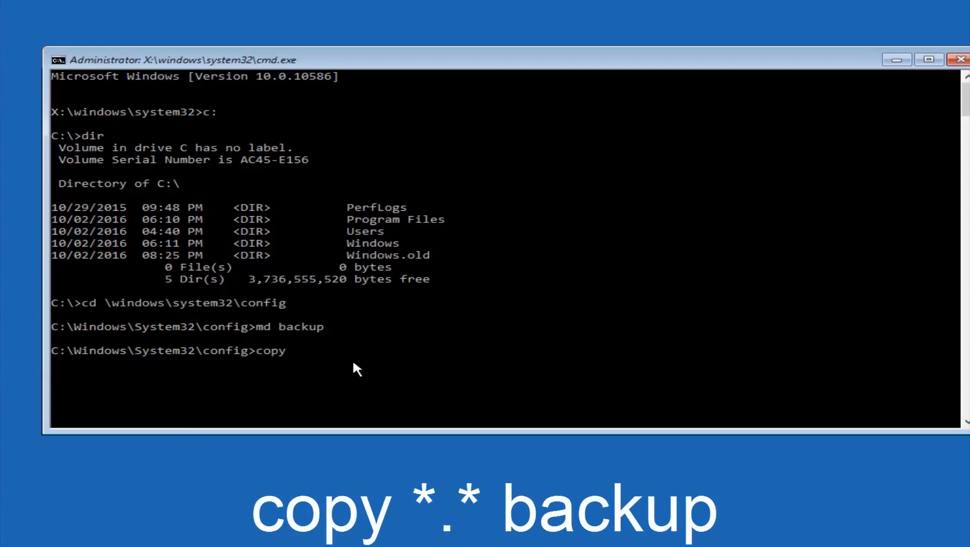
text(*)
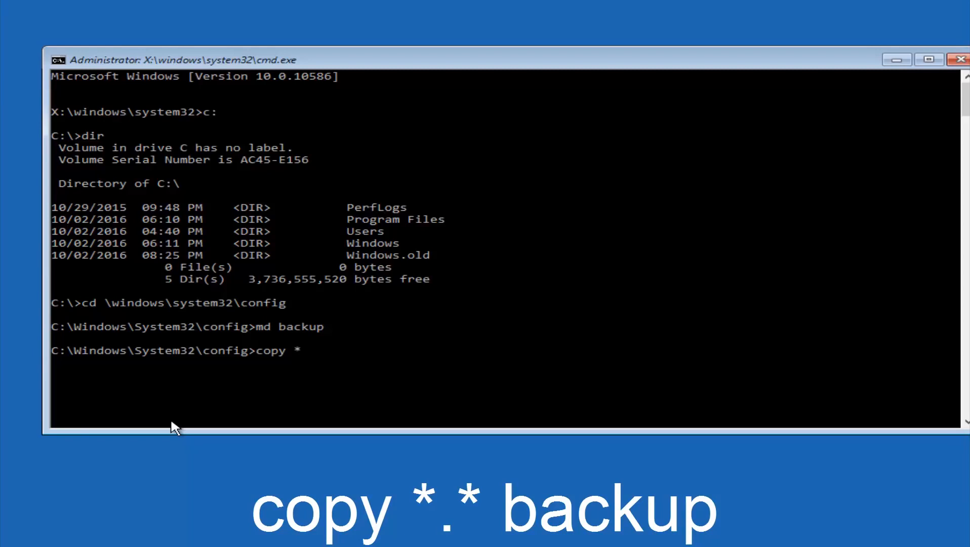
text(.)
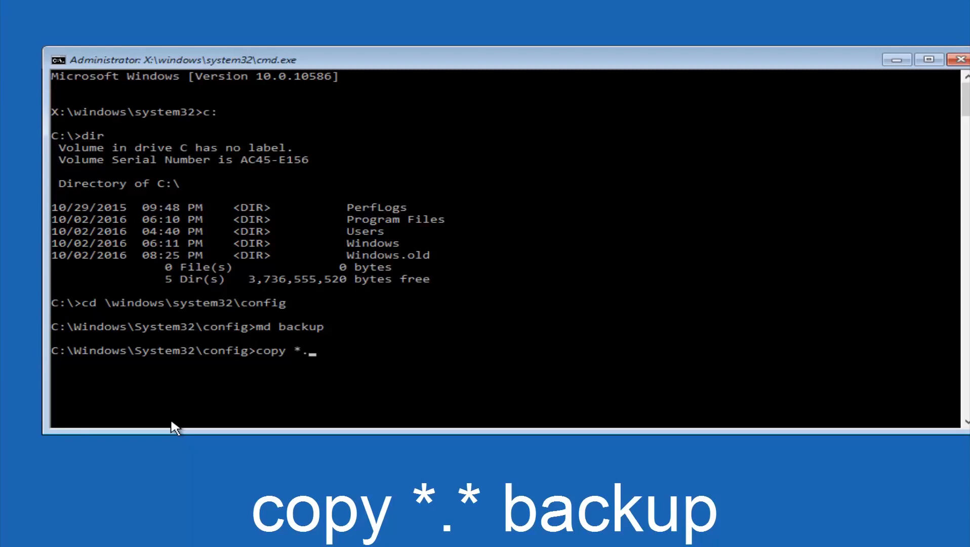
text(*)
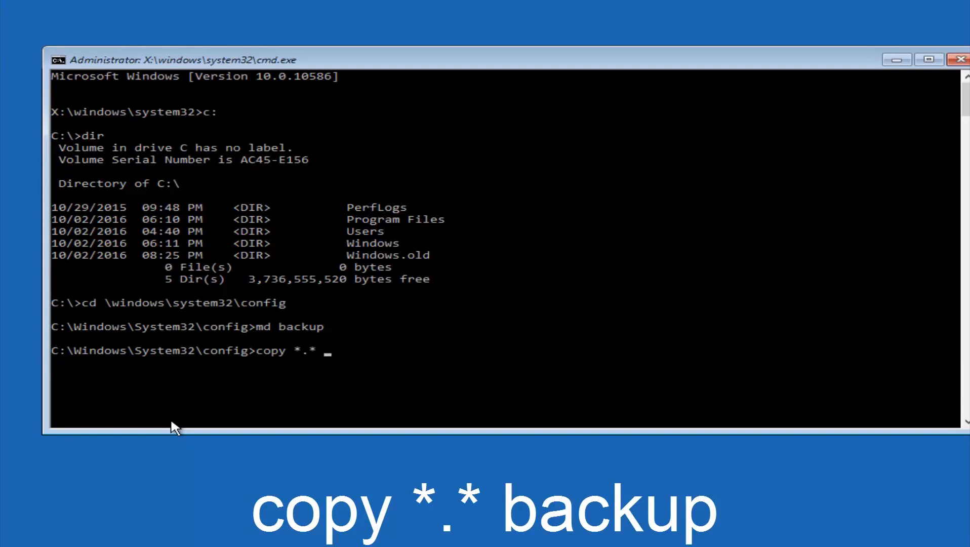
text(b)
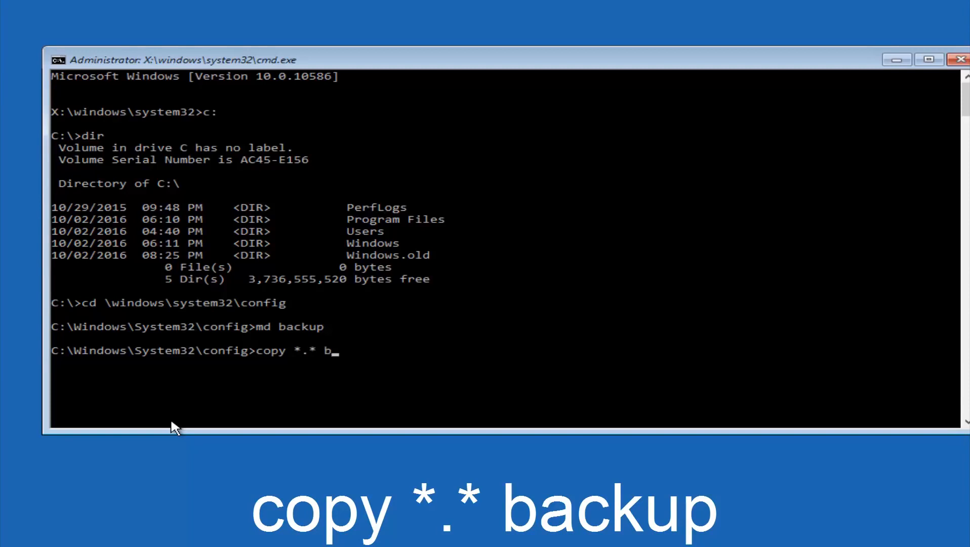
text(ackup)
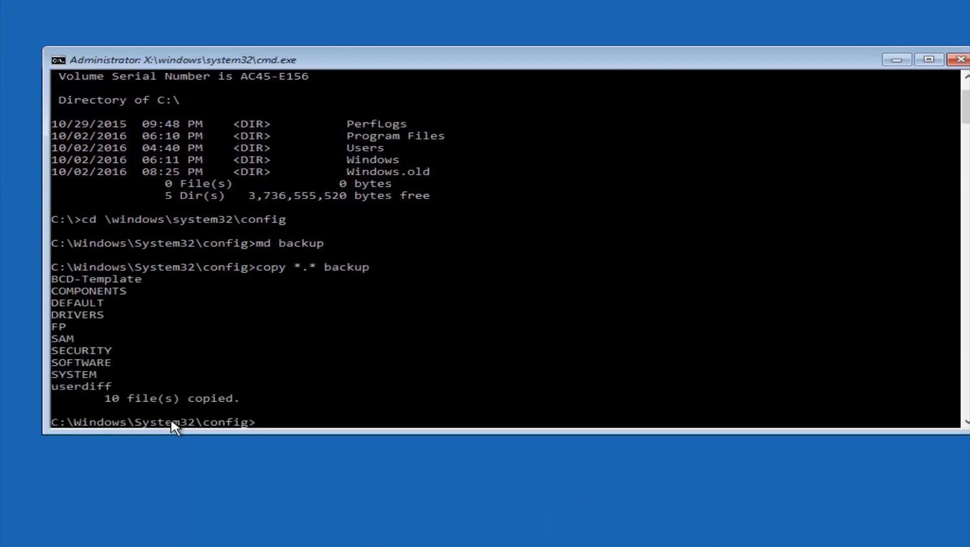
text(cd)
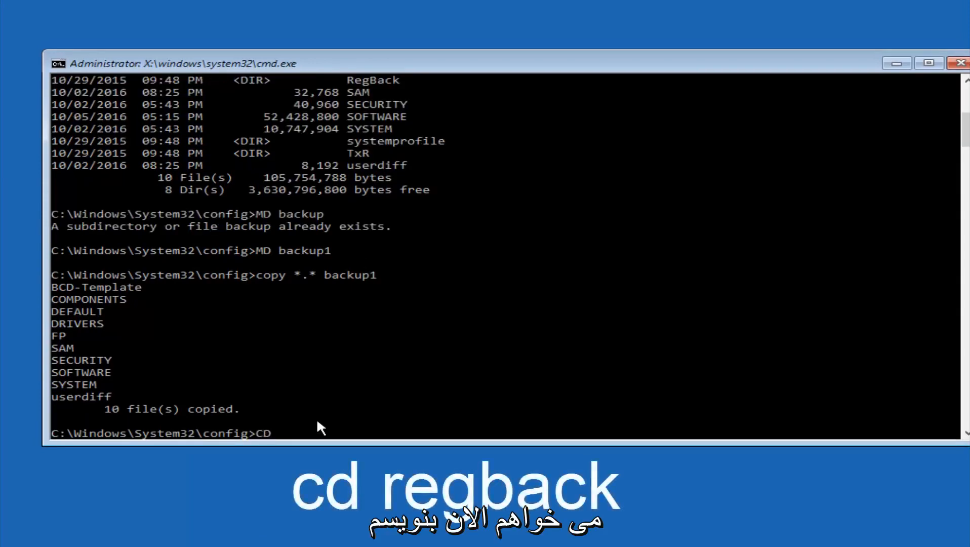
Enter the RegBack folder and list its DEFAULT, SAM, SECURITY, SOFTWARE and SYSTEM files.
text(reg)
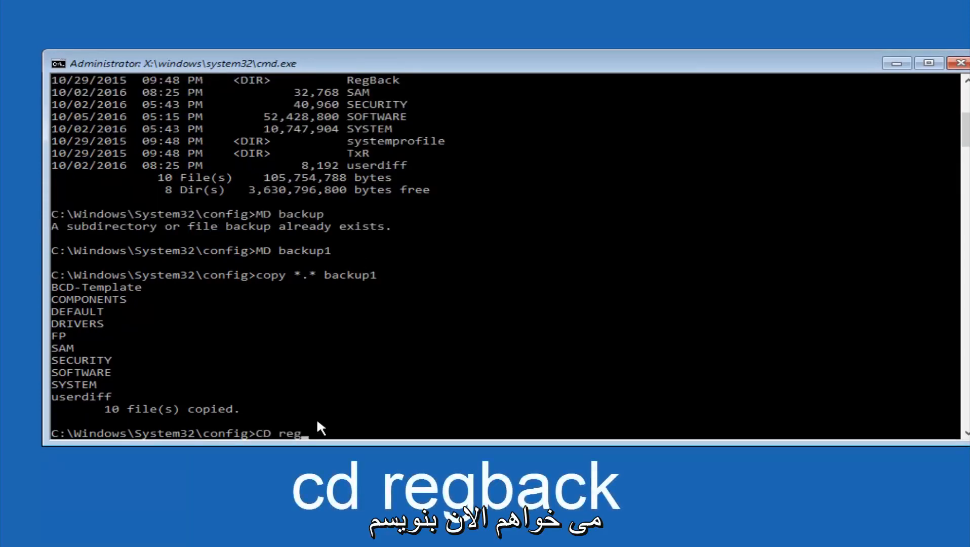
text(b)
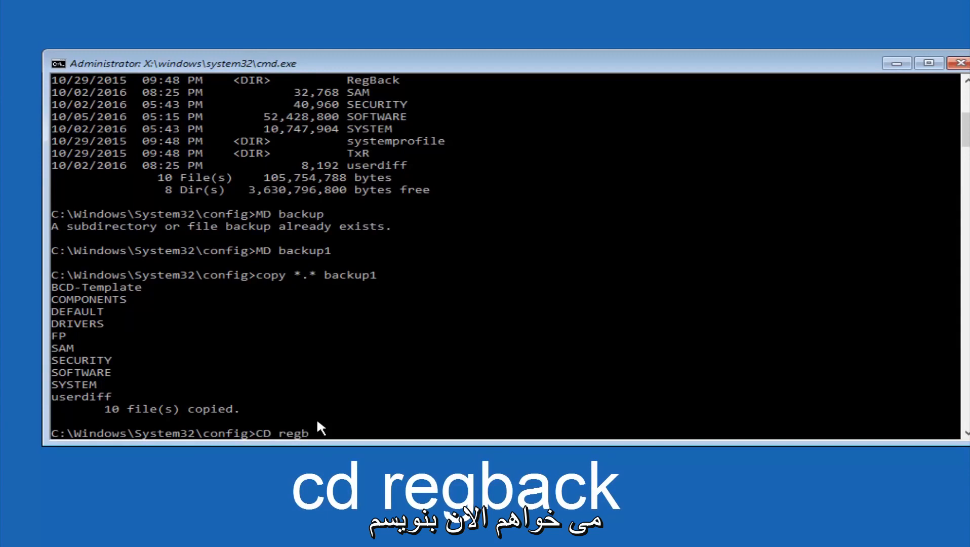
text(ack)
text(dir)
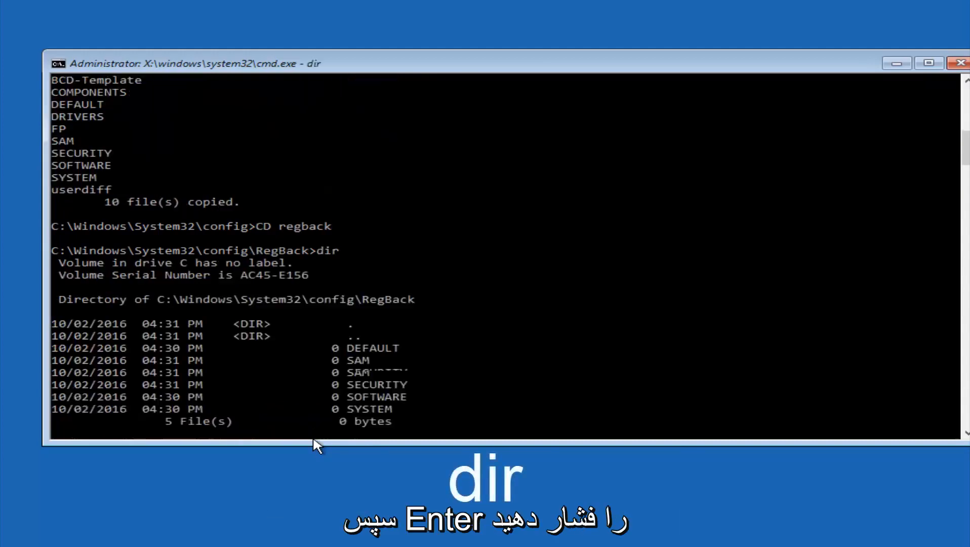
key(Return)
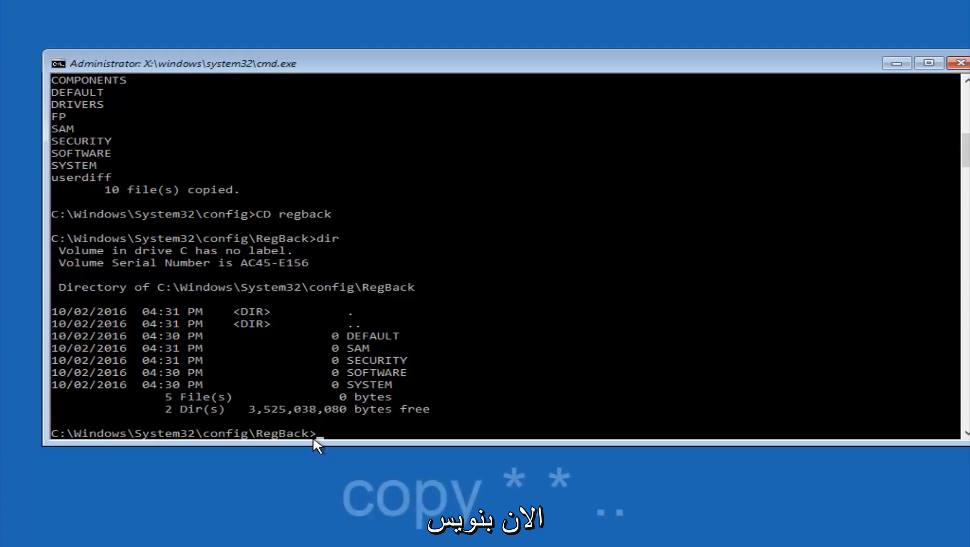
Run 'copy *.* ..' from RegBack into config and answer A to overwrite all registry hives.
text(copy)
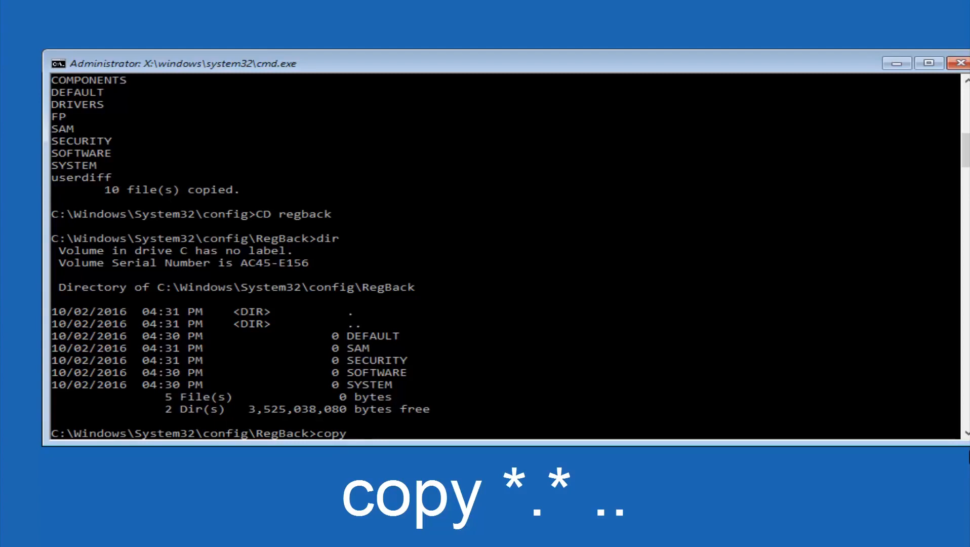
mouse_move(406, 446)
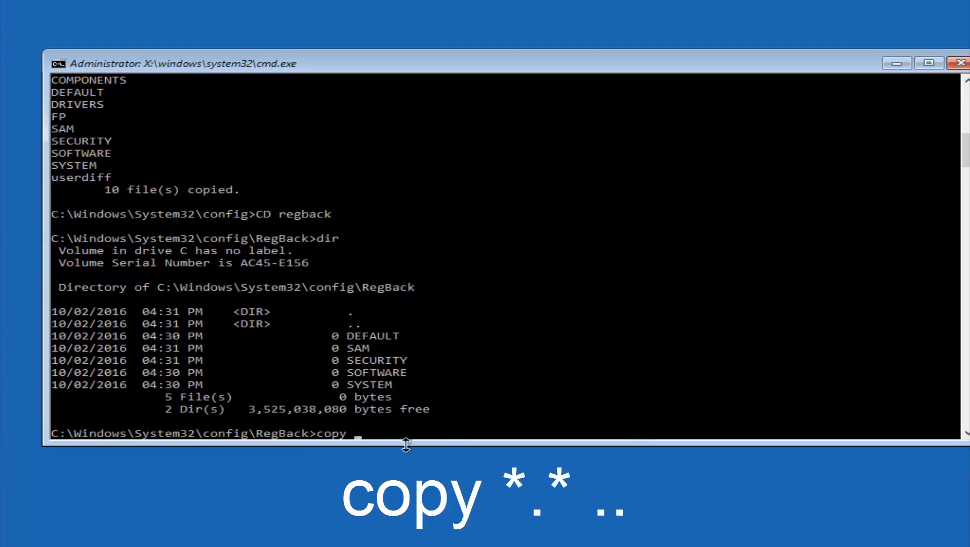
click(367, 445)
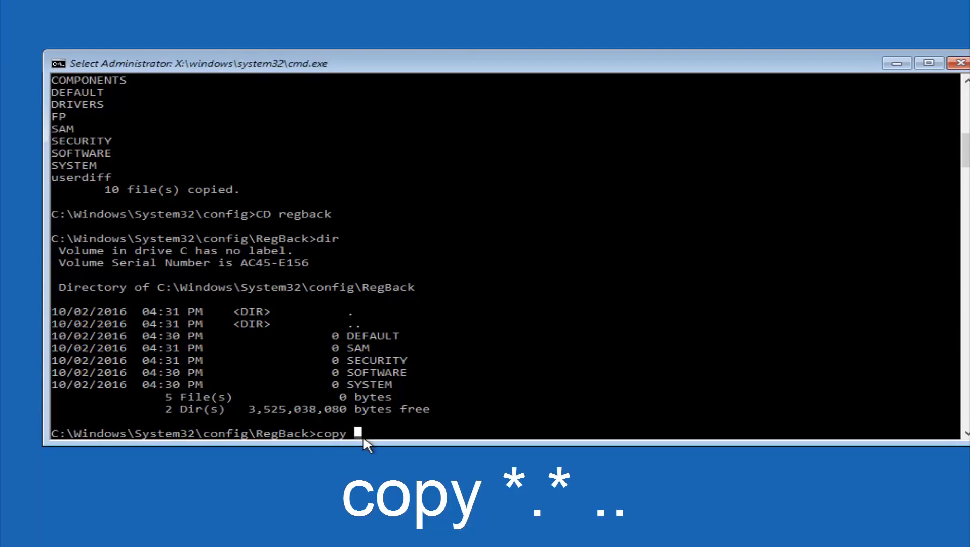
text(*.)
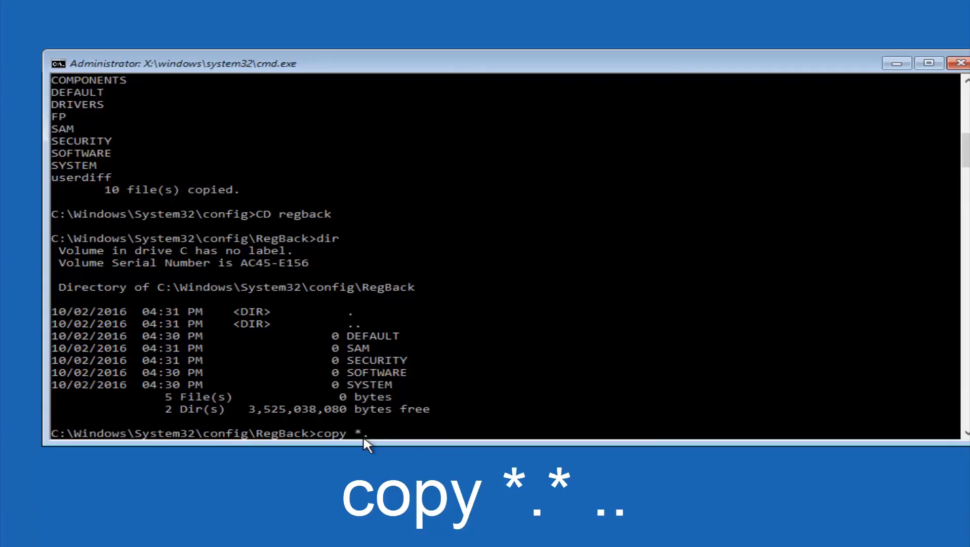
text(*)
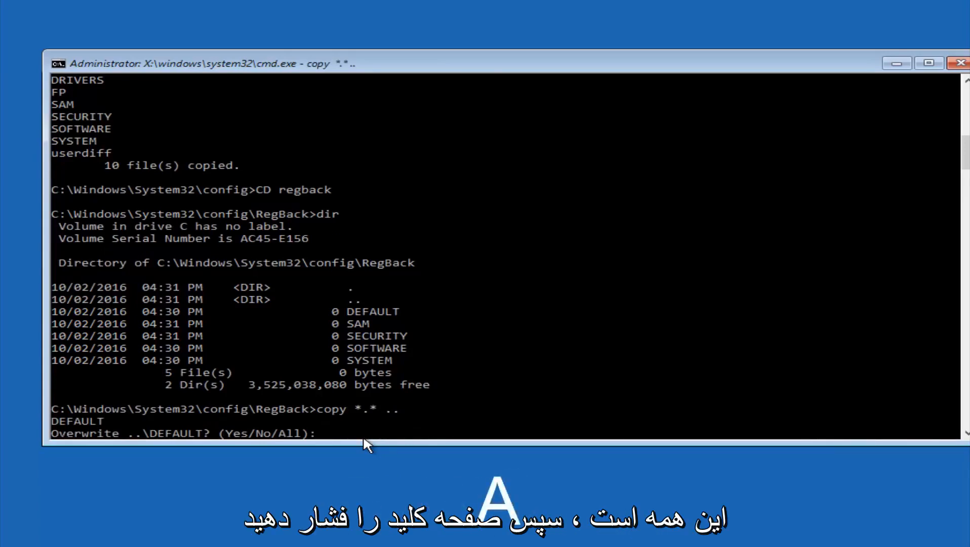
text(A)
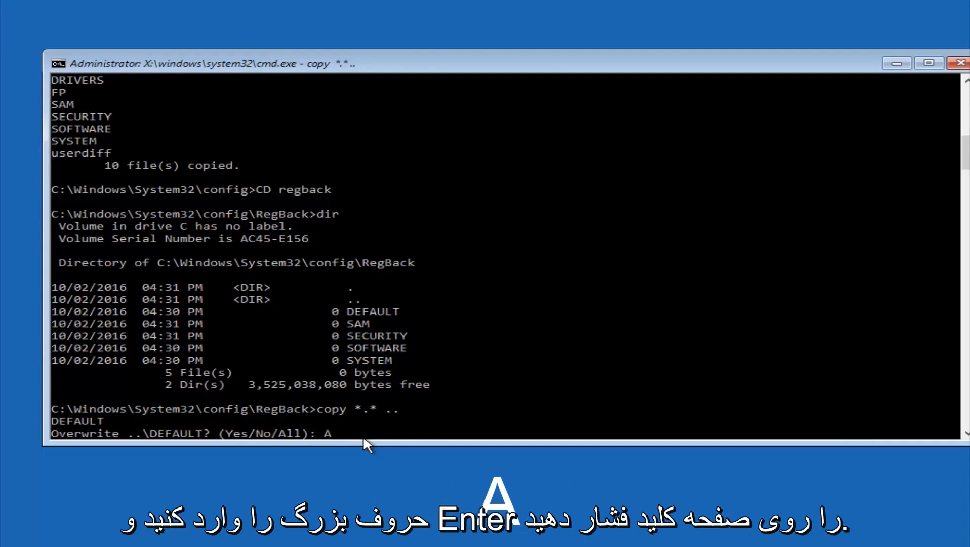
key(Return)
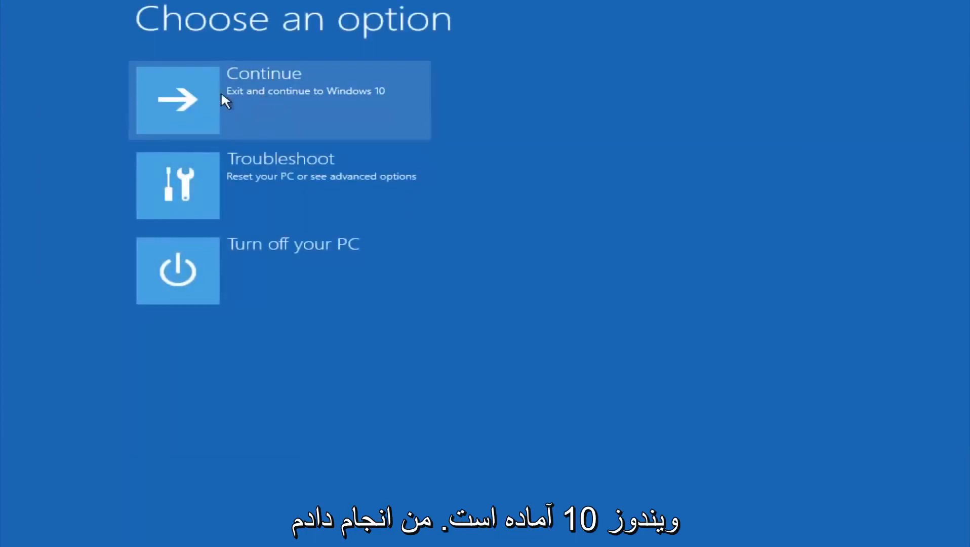
mouse_move(234, 123)
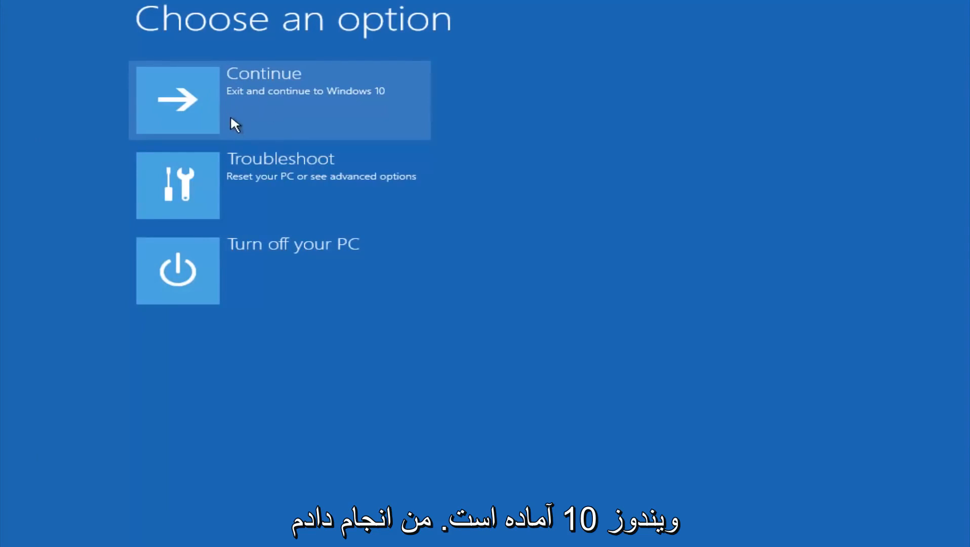